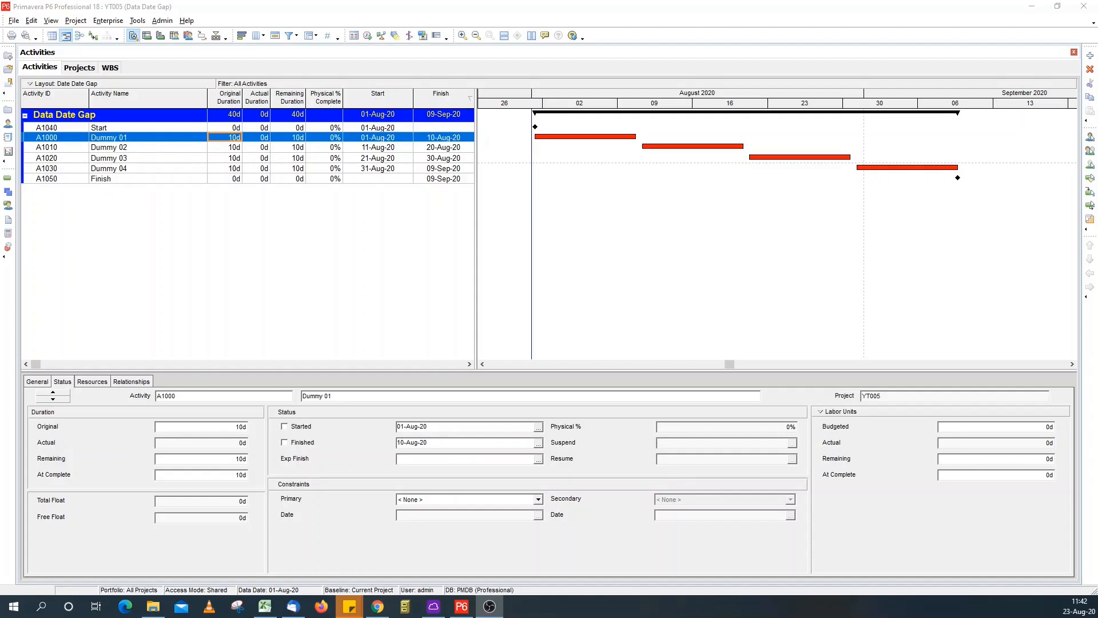
{"action": "mouse_move", "coordinate": [686, 41]}
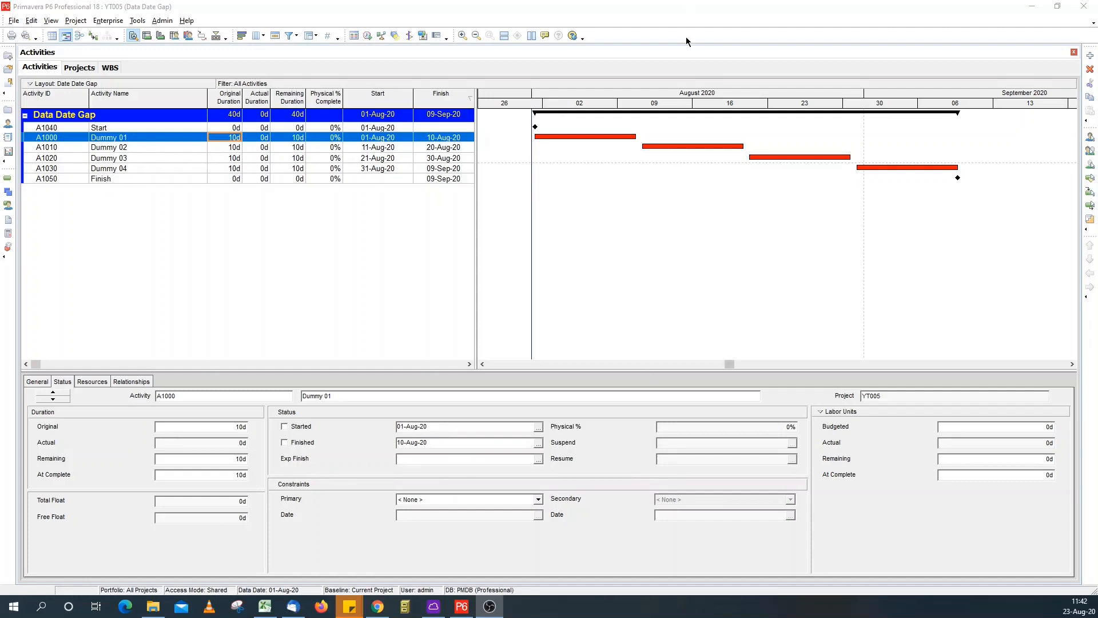
{"action": "mouse_move", "coordinate": [689, 155]}
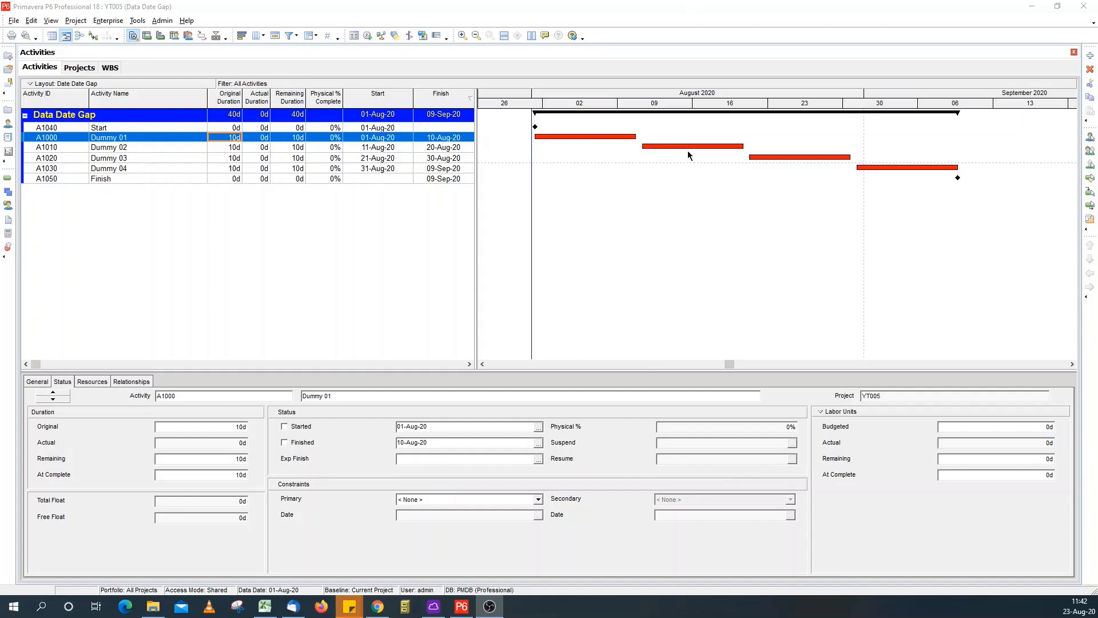
{"action": "mouse_move", "coordinate": [306, 63]}
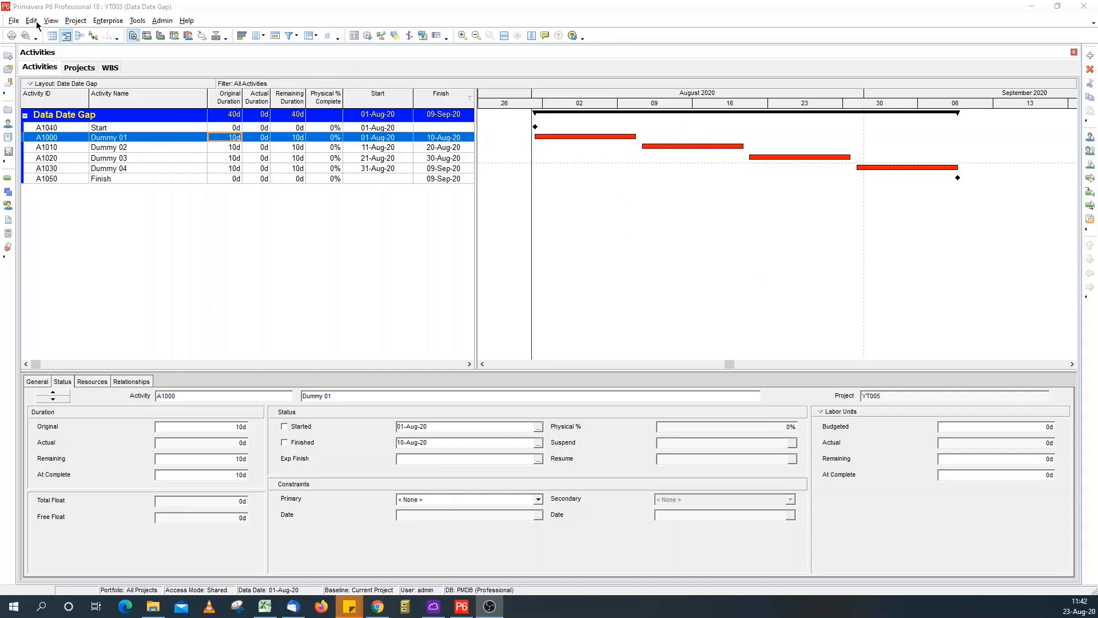
{"action": "mouse_move", "coordinate": [430, 263]}
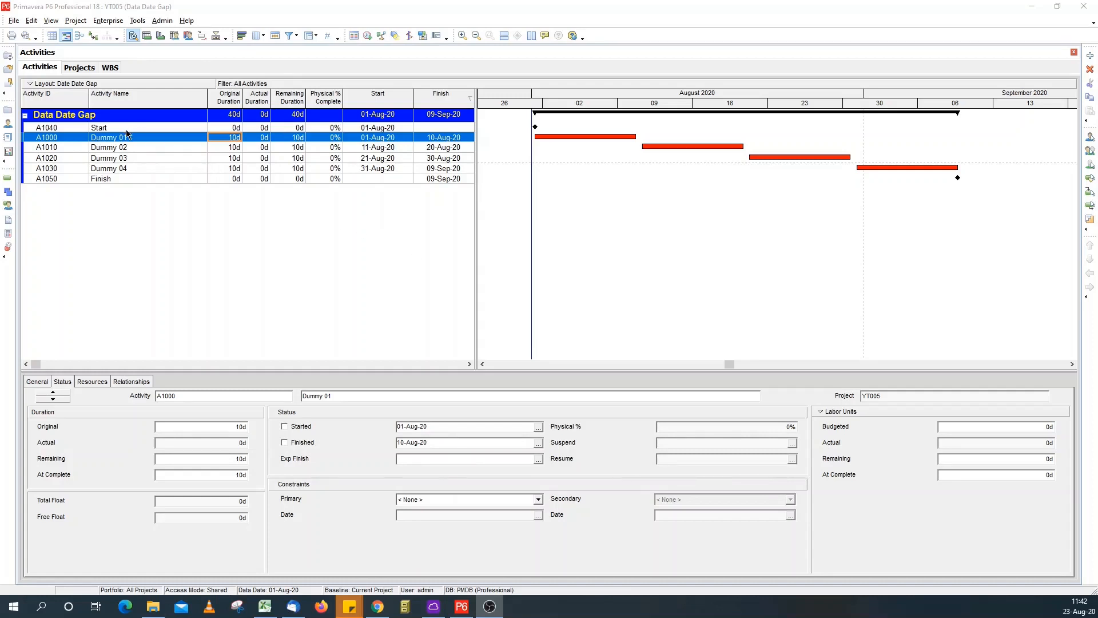
- Inspect the predecessor and successor relationships of Dummy 01 and Dummy 04
{"action": "left_click", "coordinate": [131, 380]}
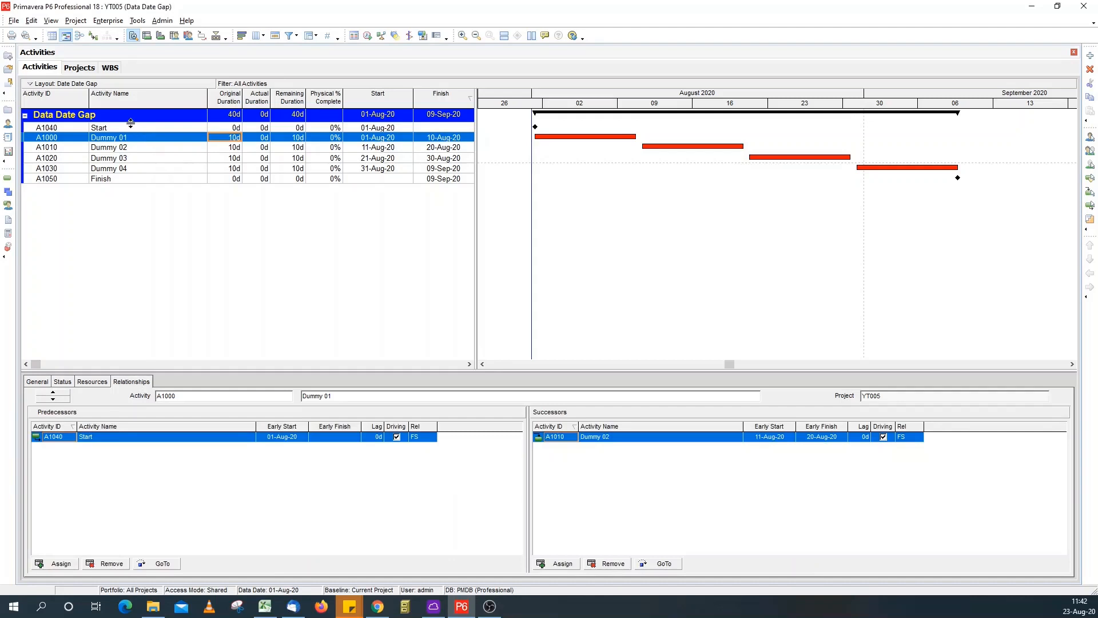
{"action": "double_click", "coordinate": [109, 136]}
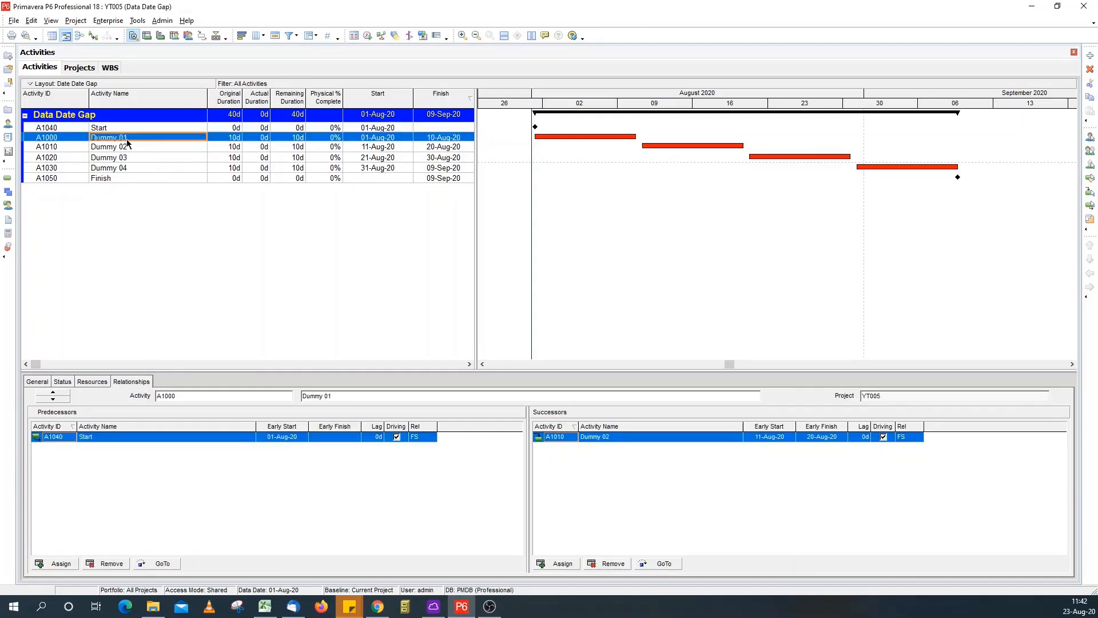
{"action": "left_click", "coordinate": [109, 168]}
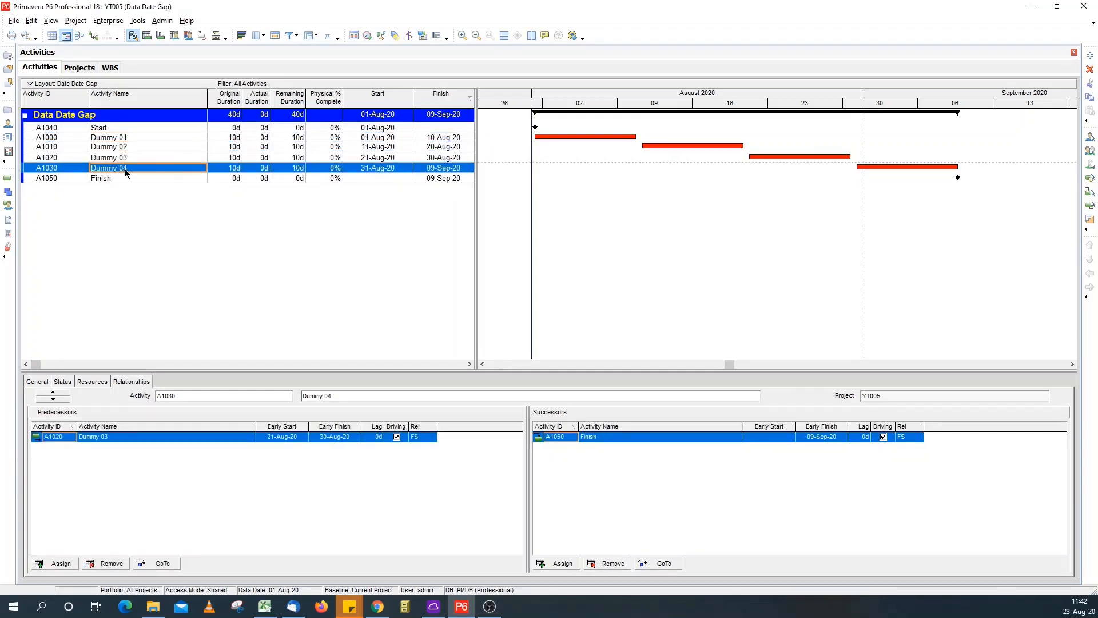
{"action": "left_click", "coordinate": [100, 177]}
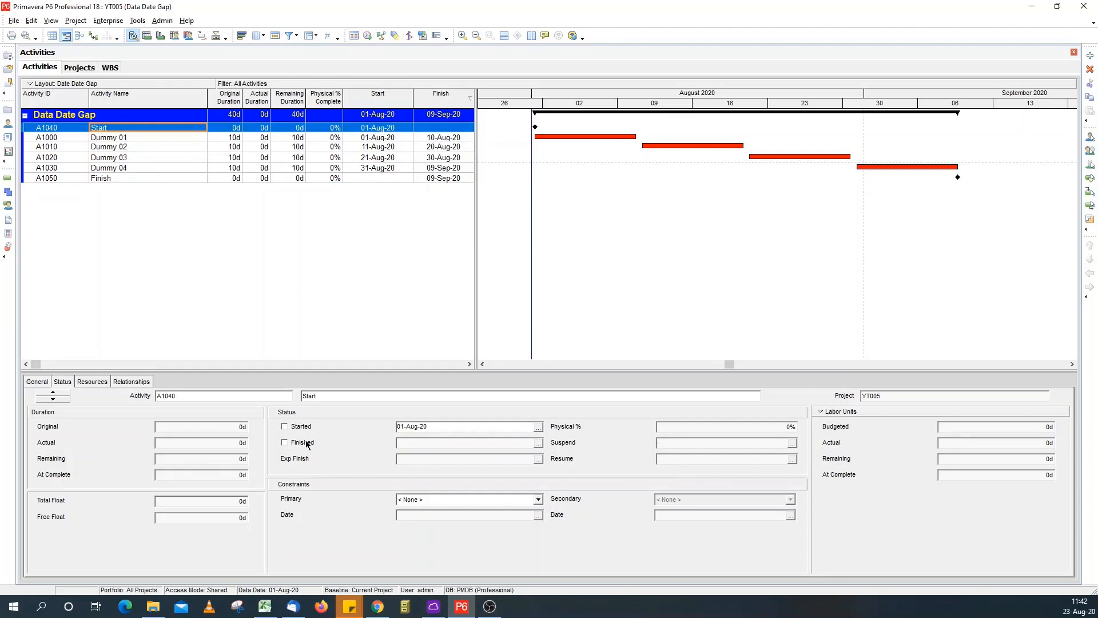
- Mark the Start milestone and Dummy 01 as finished, then select Dummy 02
{"action": "left_click", "coordinate": [284, 442]}
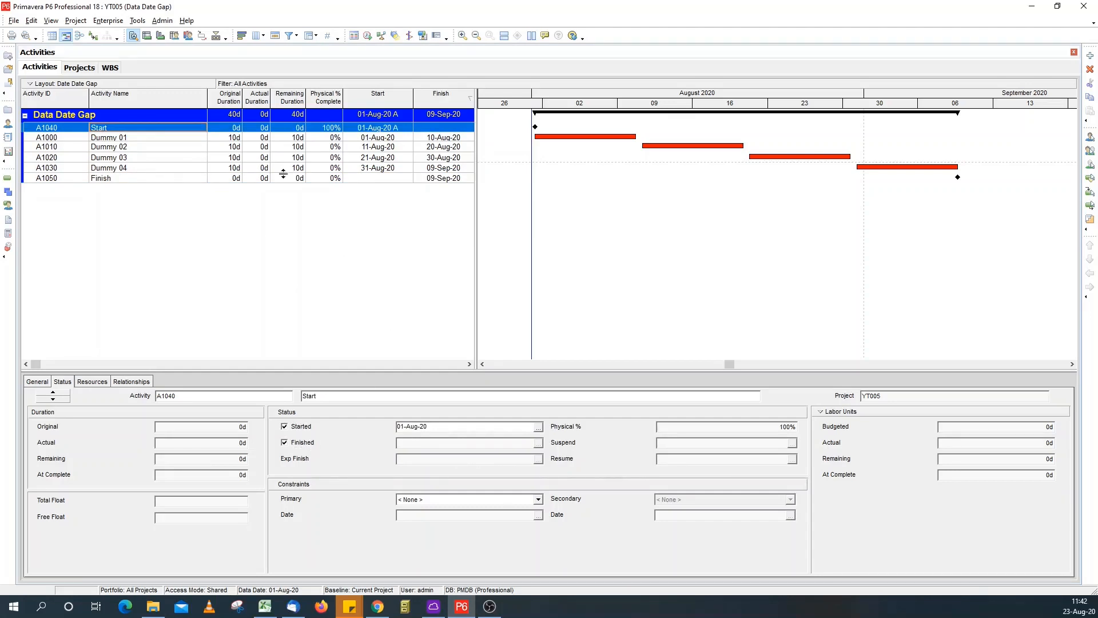
{"action": "left_click", "coordinate": [109, 136]}
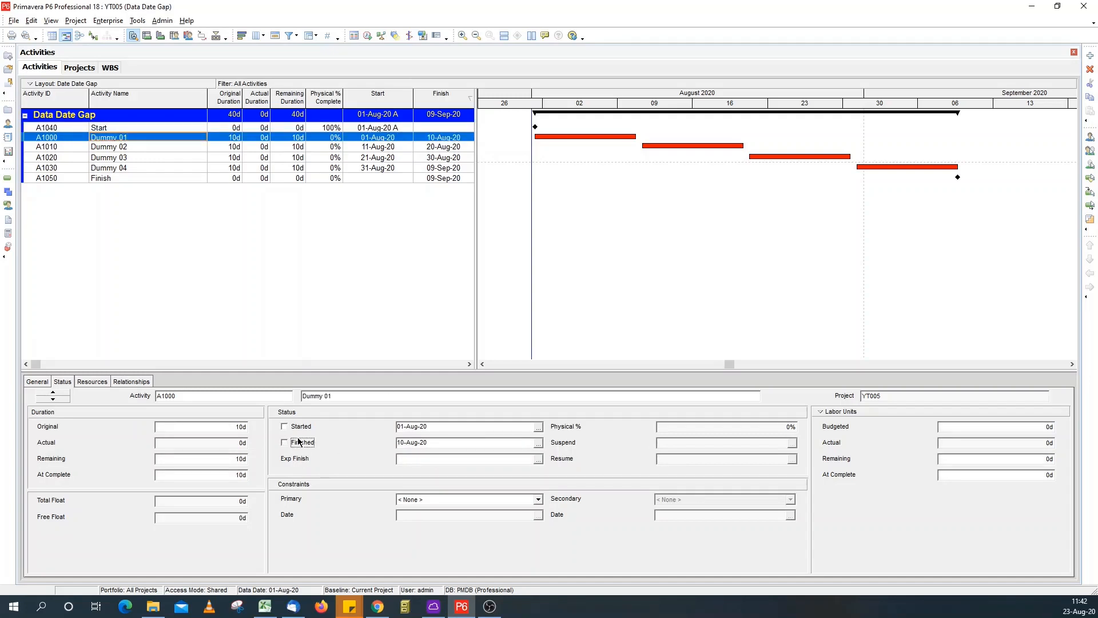
{"action": "left_click", "coordinate": [284, 442]}
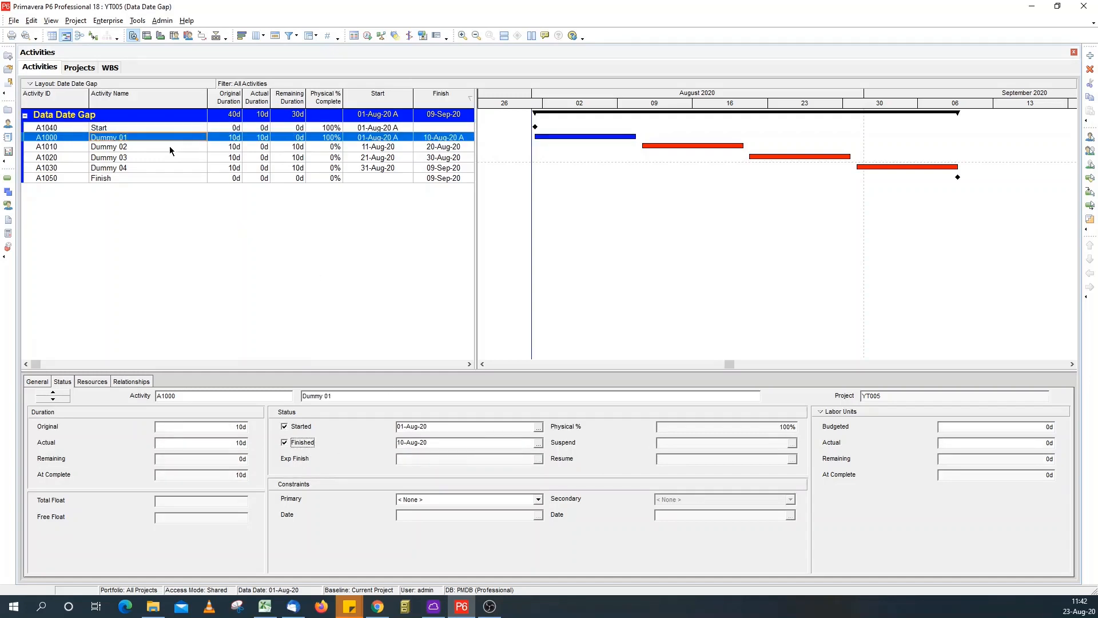
{"action": "left_click", "coordinate": [109, 147]}
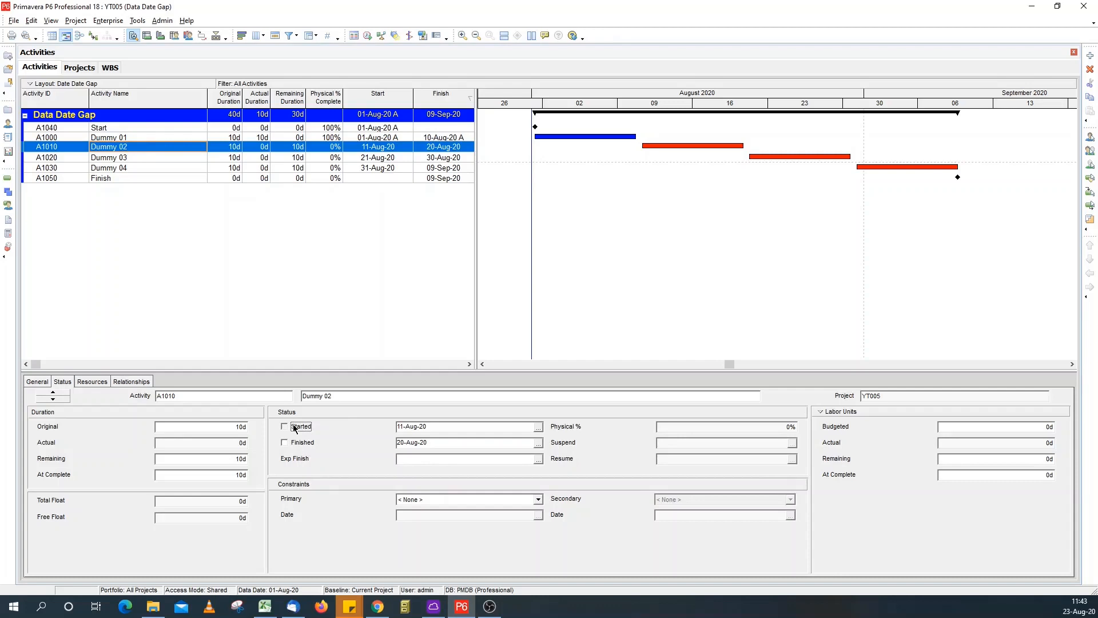
- Record Dummy 02 as started with 40% physical complete and 5 days remaining
{"action": "left_click", "coordinate": [284, 426]}
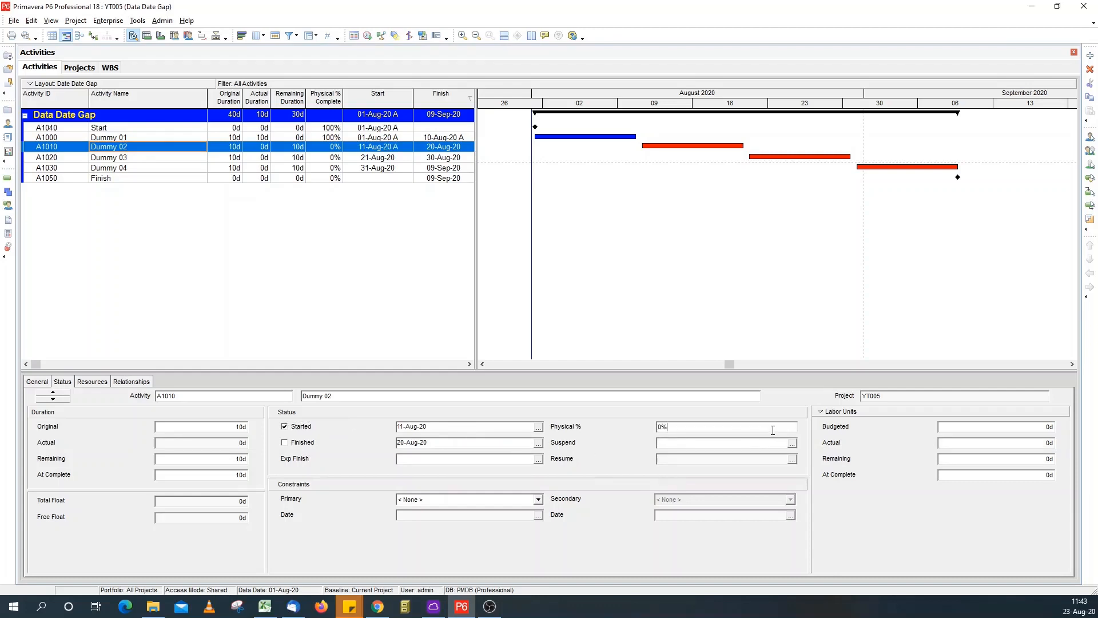
{"action": "type", "text": "40"}
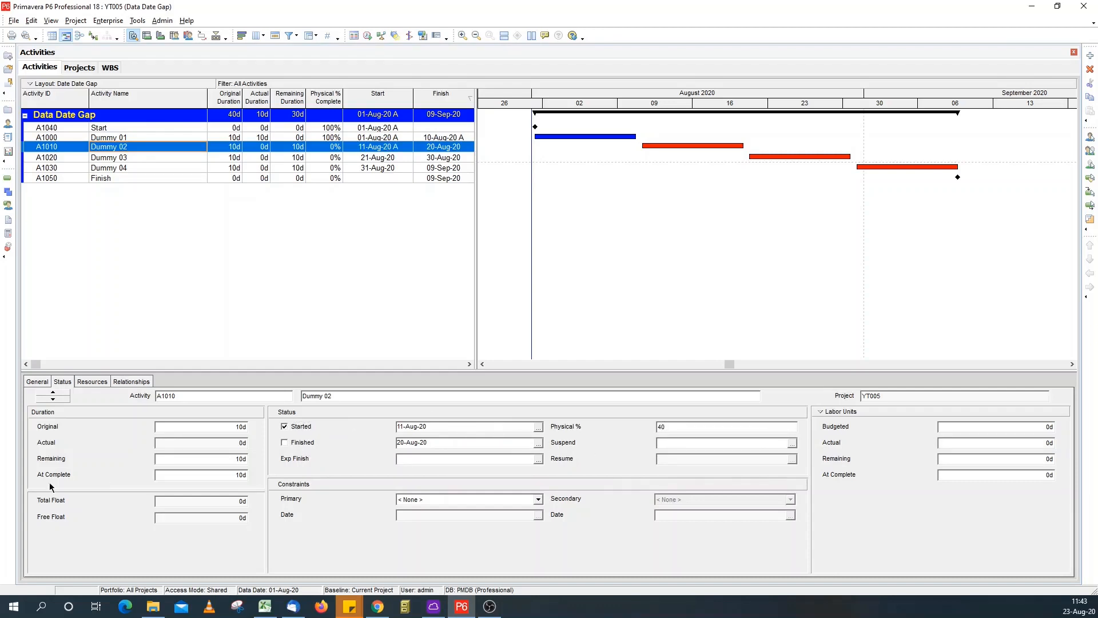
{"action": "type", "text": "5d"}
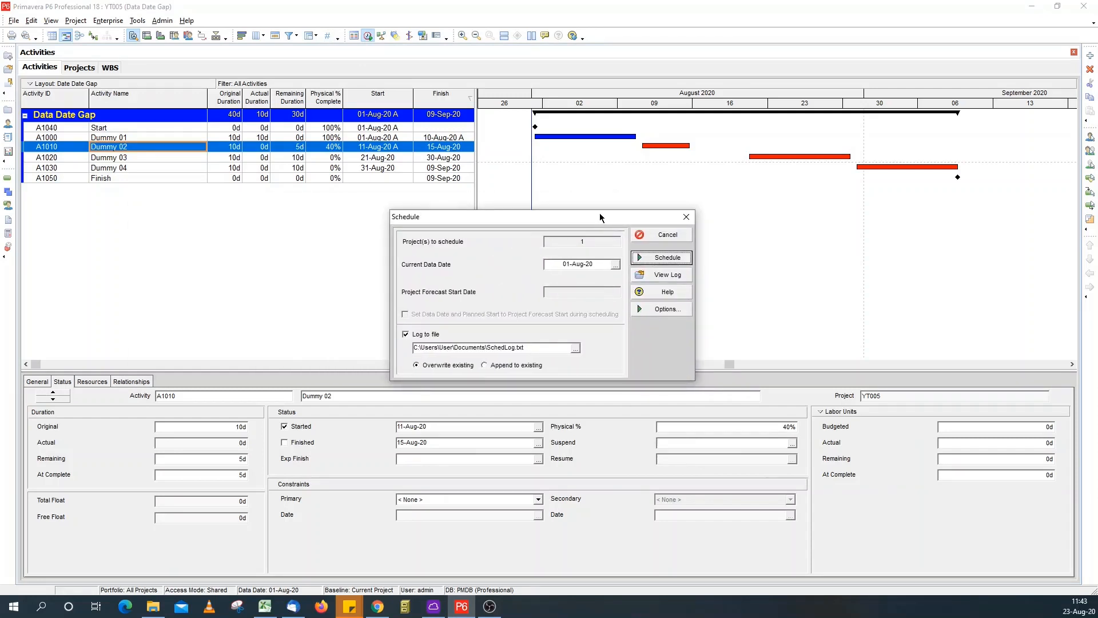
{"action": "mouse_move", "coordinate": [617, 269]}
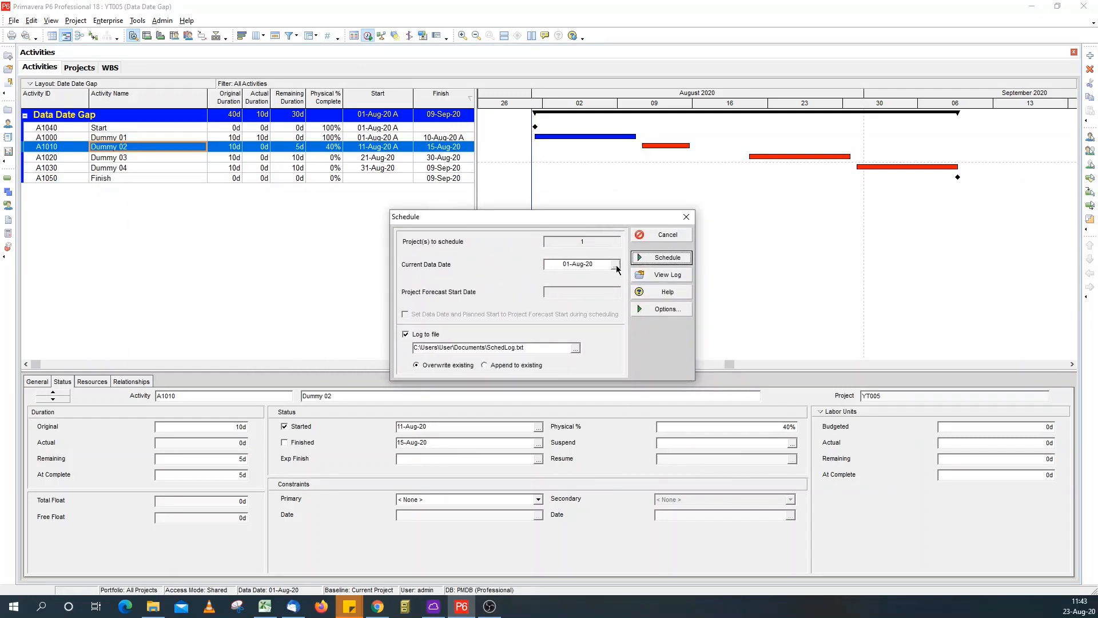
- Pick 15 August as the current data date and run the schedule
{"action": "left_click", "coordinate": [615, 265]}
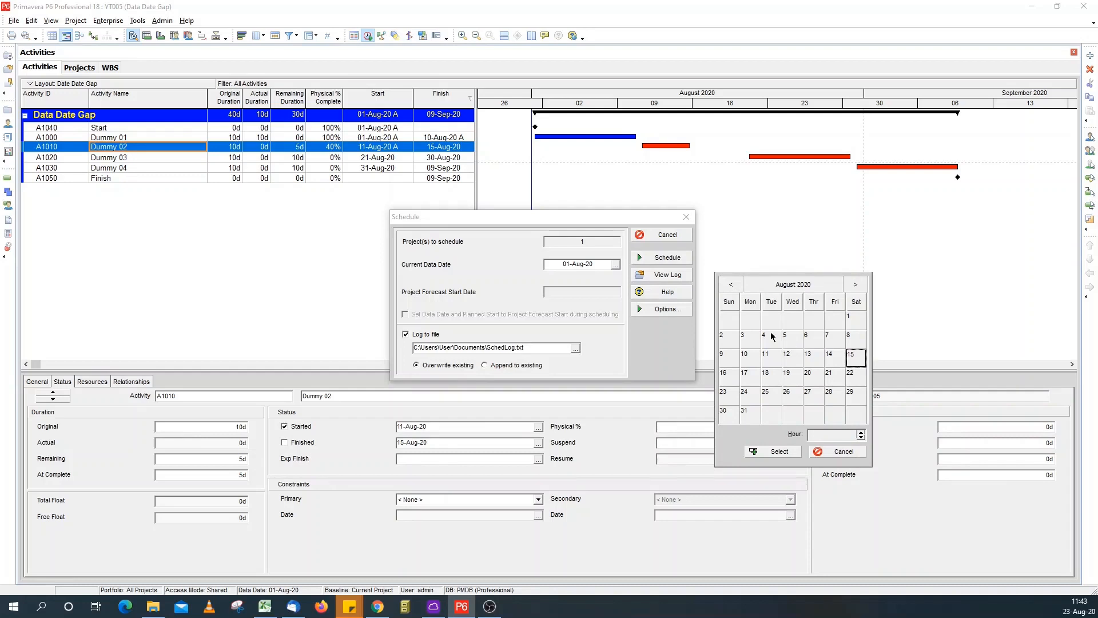
{"action": "mouse_move", "coordinate": [764, 412]}
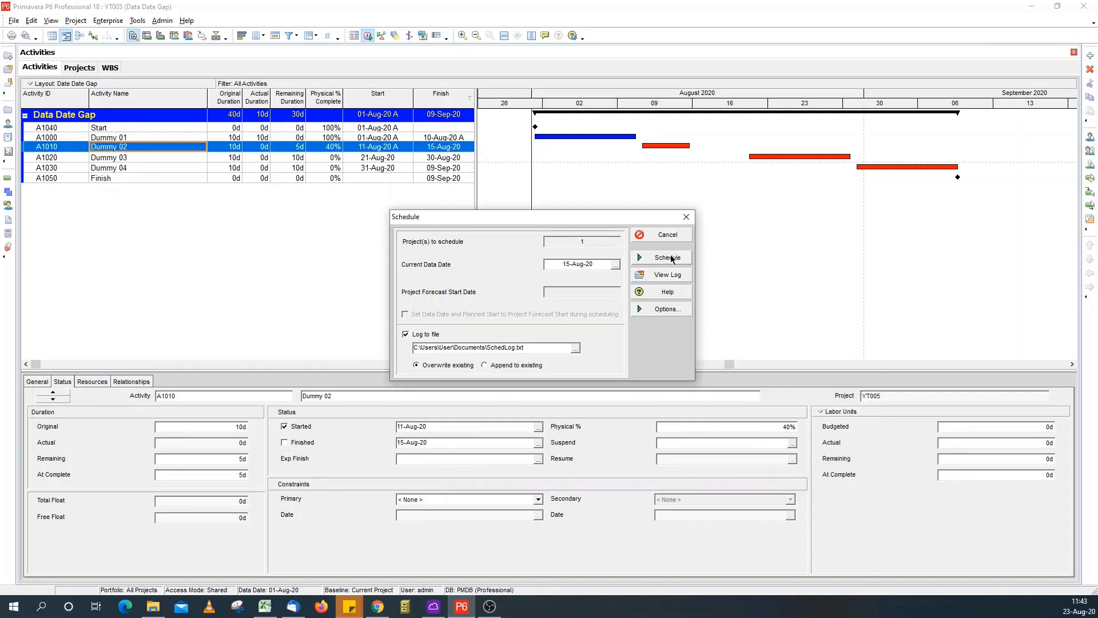
{"action": "left_click", "coordinate": [665, 257]}
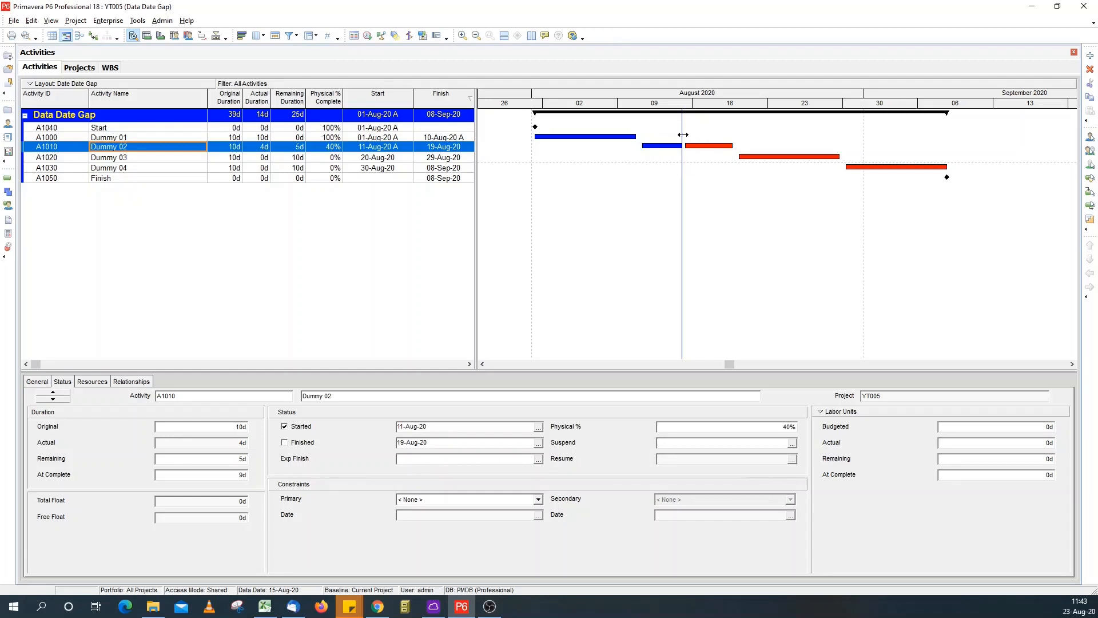
{"action": "mouse_move", "coordinate": [639, 169]}
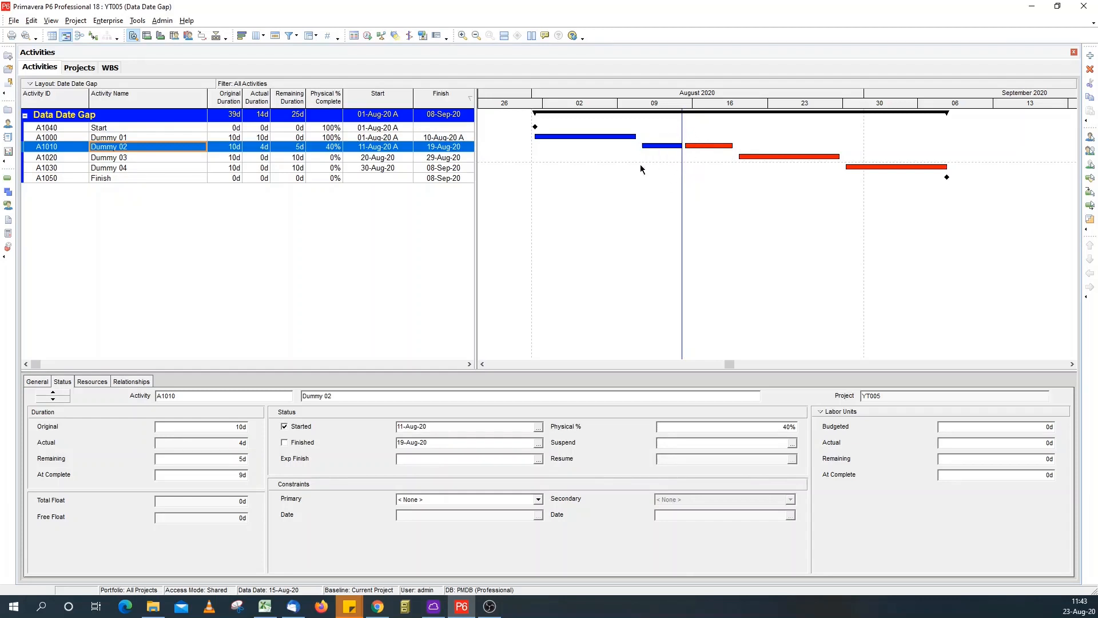
{"action": "mouse_move", "coordinate": [676, 145]}
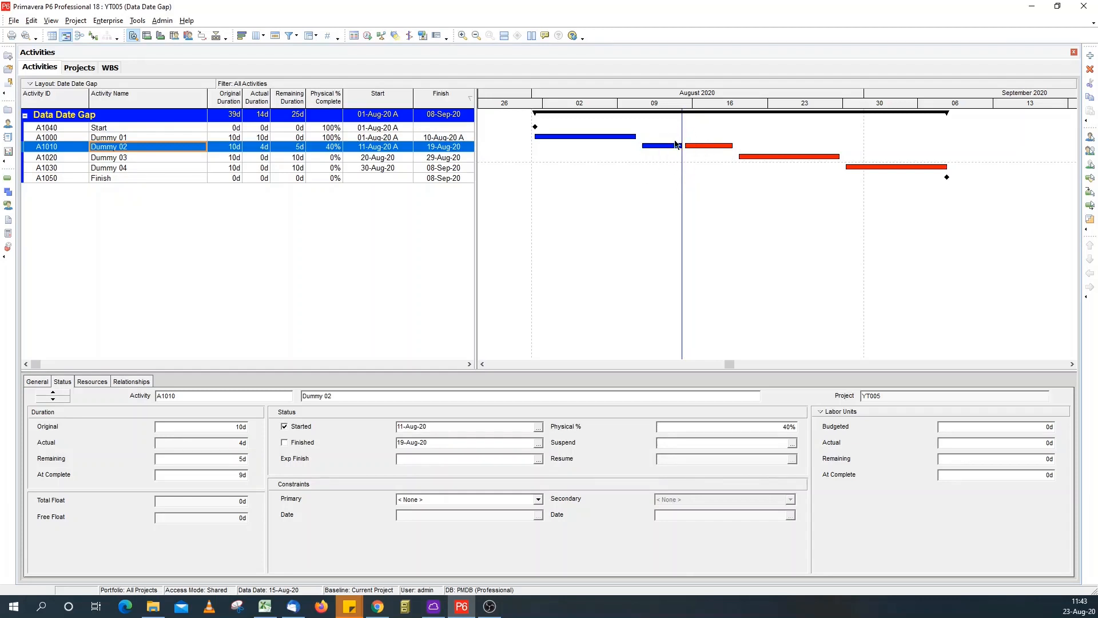
{"action": "mouse_move", "coordinate": [706, 143]}
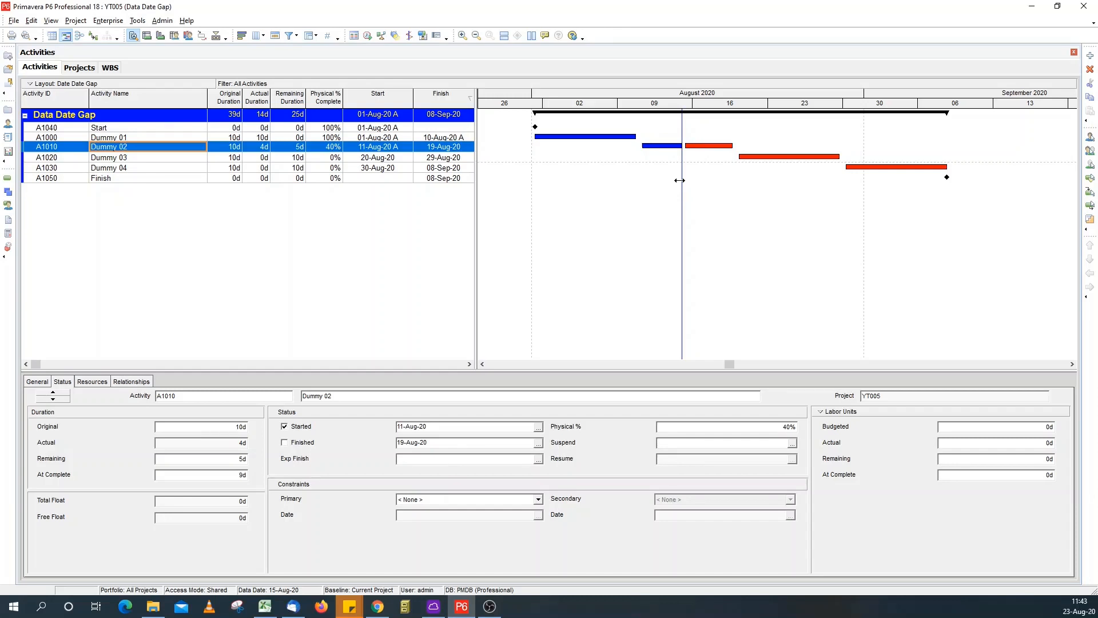
{"action": "mouse_move", "coordinate": [670, 201]}
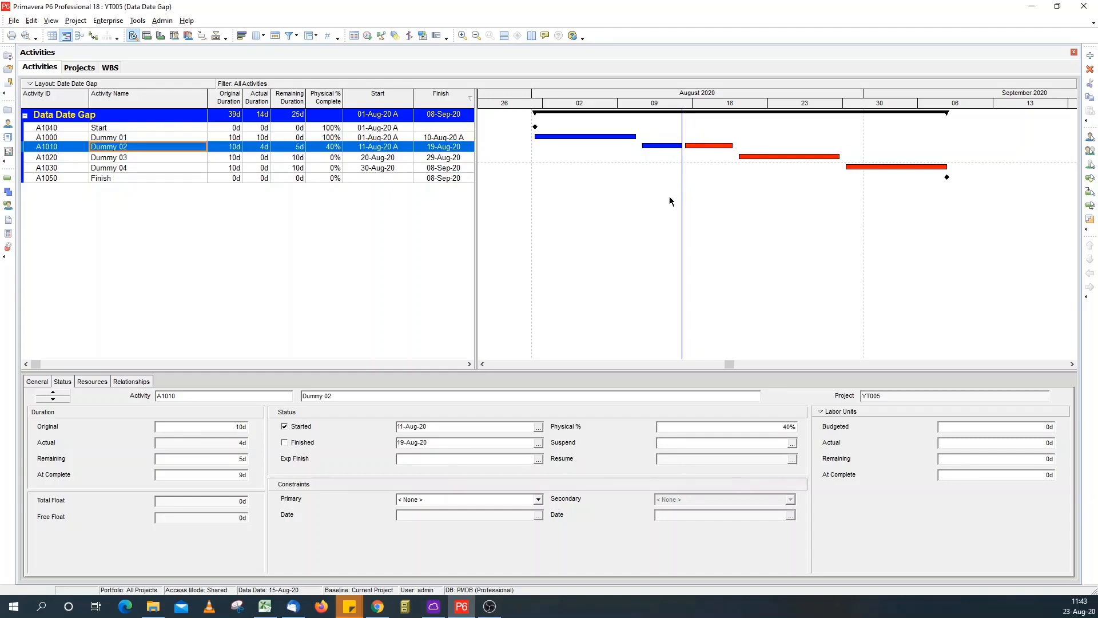
{"action": "mouse_move", "coordinate": [677, 166]}
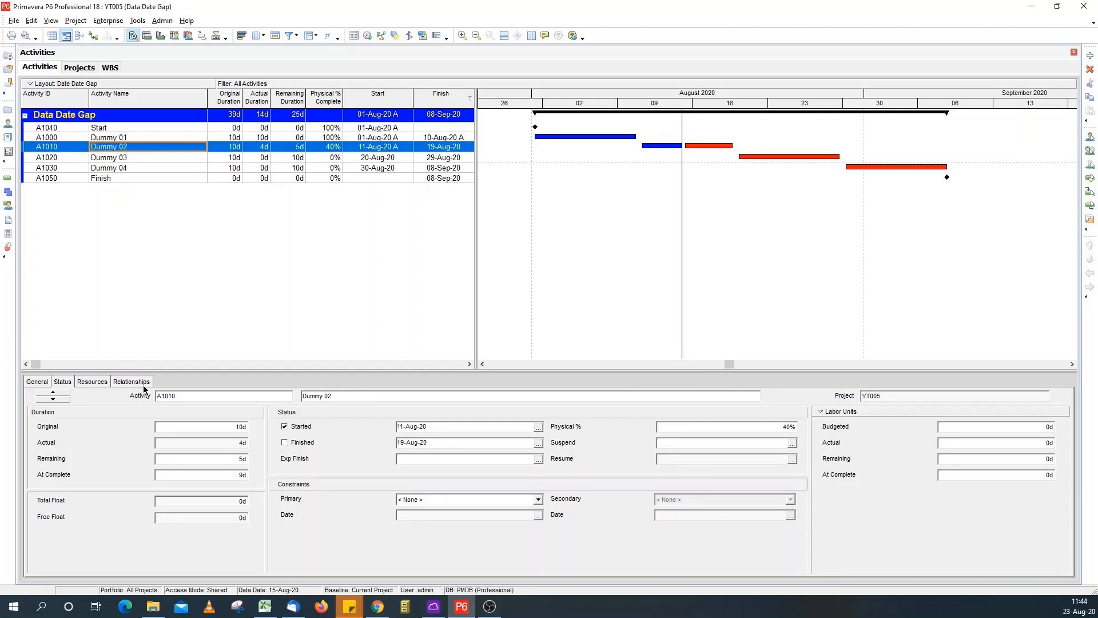
{"action": "left_click", "coordinate": [131, 380]}
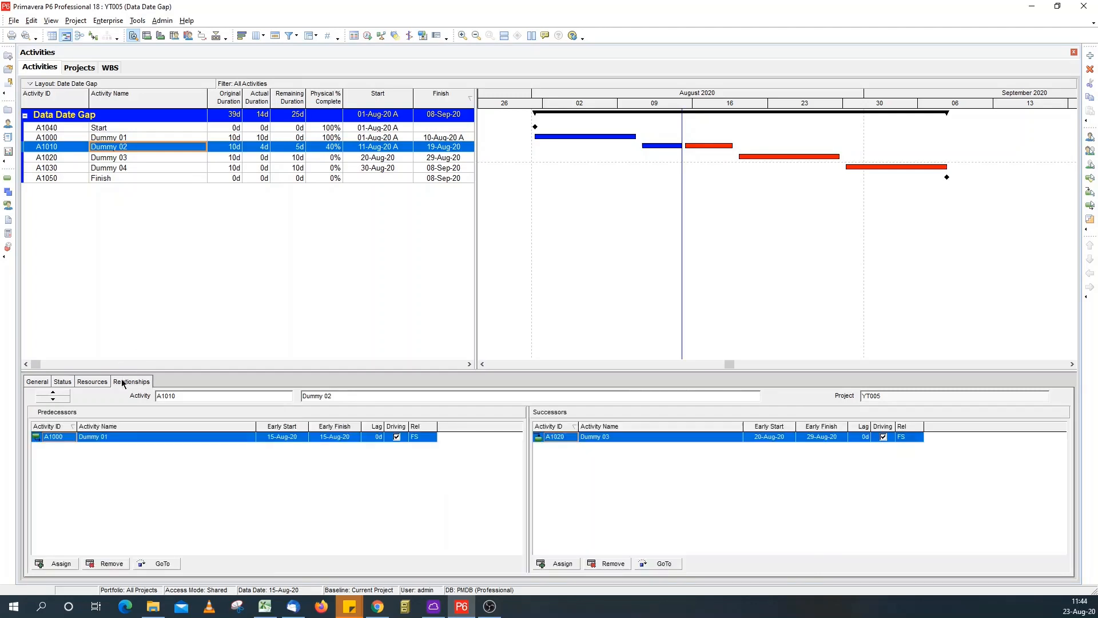
{"action": "mouse_move", "coordinate": [157, 102]}
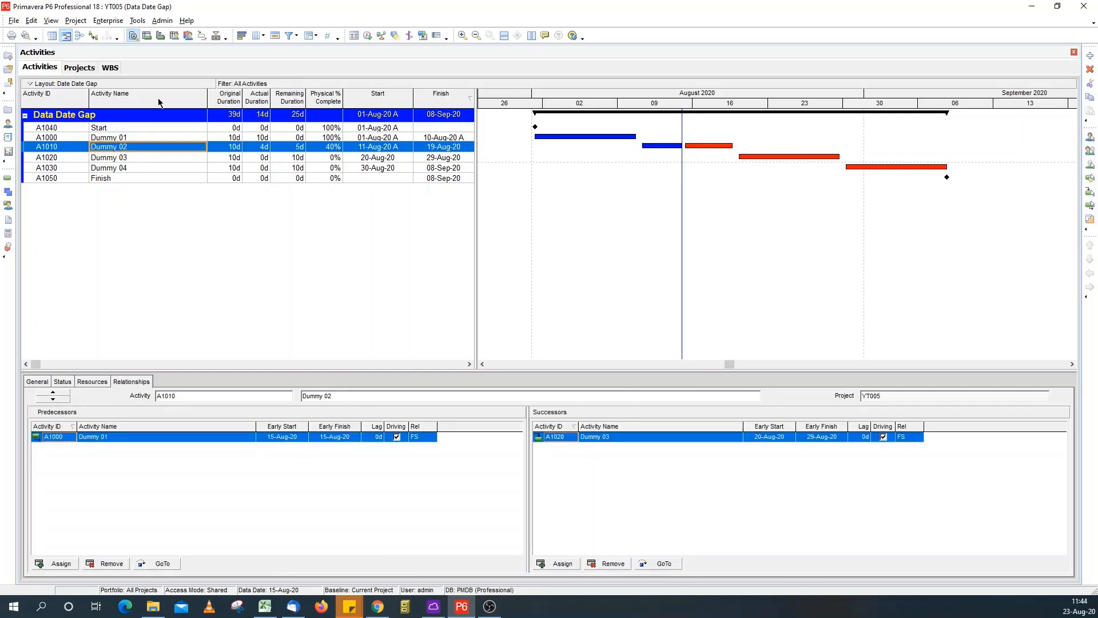
{"action": "mouse_move", "coordinate": [710, 256]}
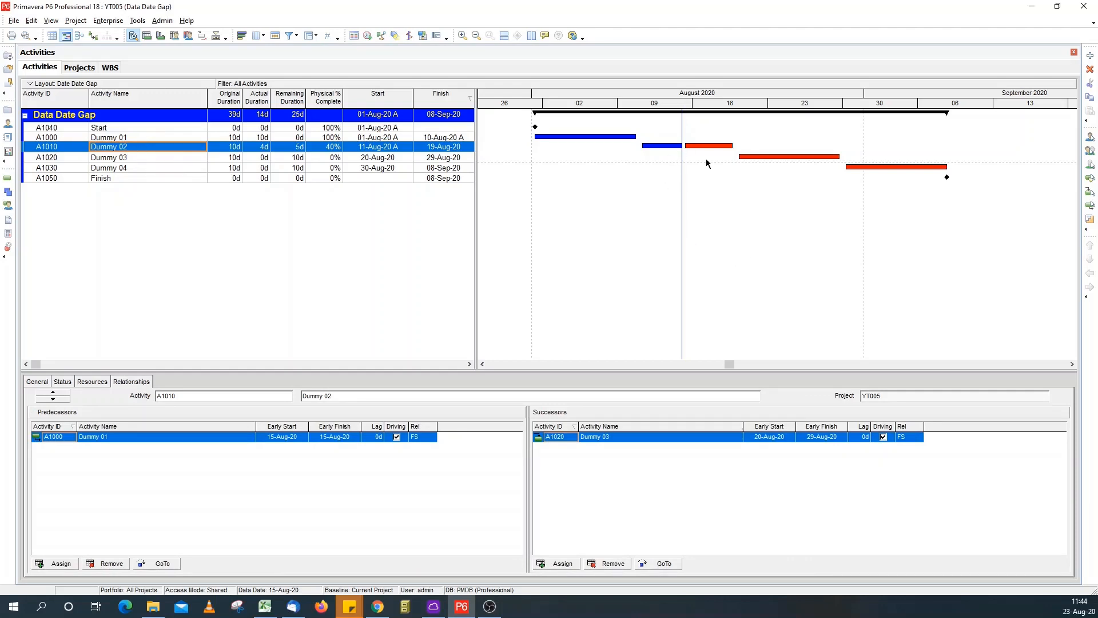
{"action": "mouse_move", "coordinate": [736, 145]}
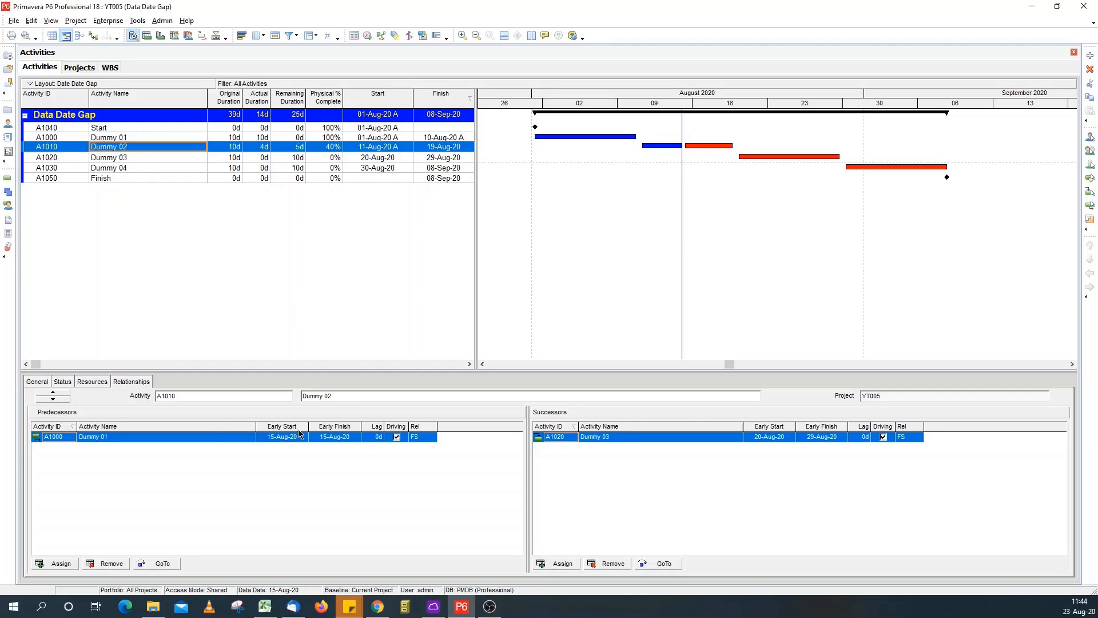
{"action": "mouse_move", "coordinate": [212, 446]}
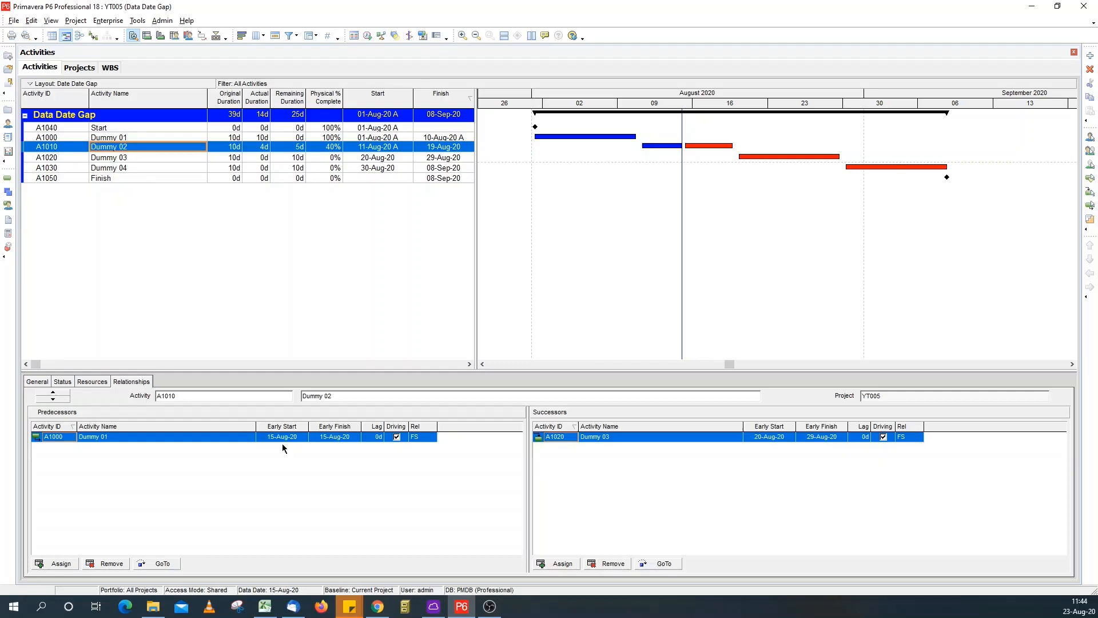
{"action": "mouse_move", "coordinate": [294, 452]}
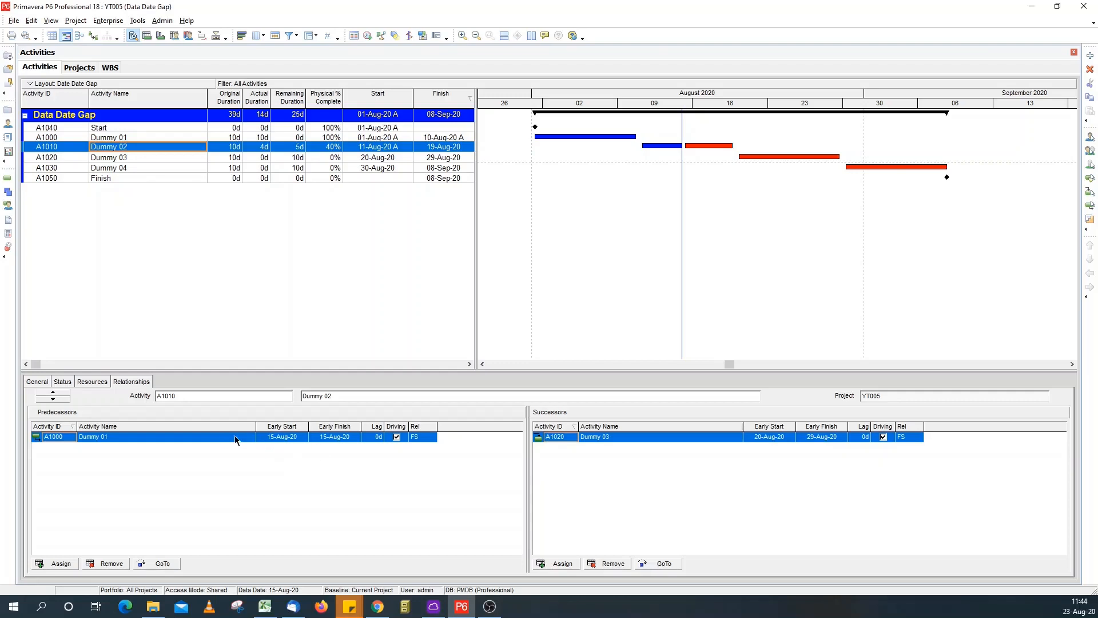
{"action": "mouse_move", "coordinate": [189, 452]}
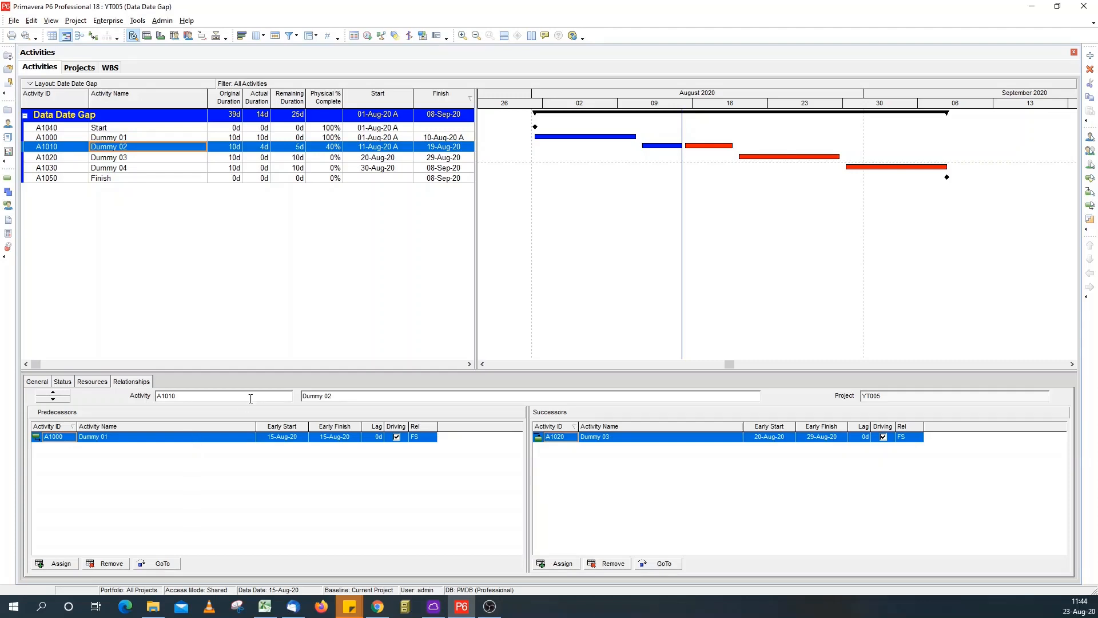
{"action": "mouse_move", "coordinate": [290, 440]}
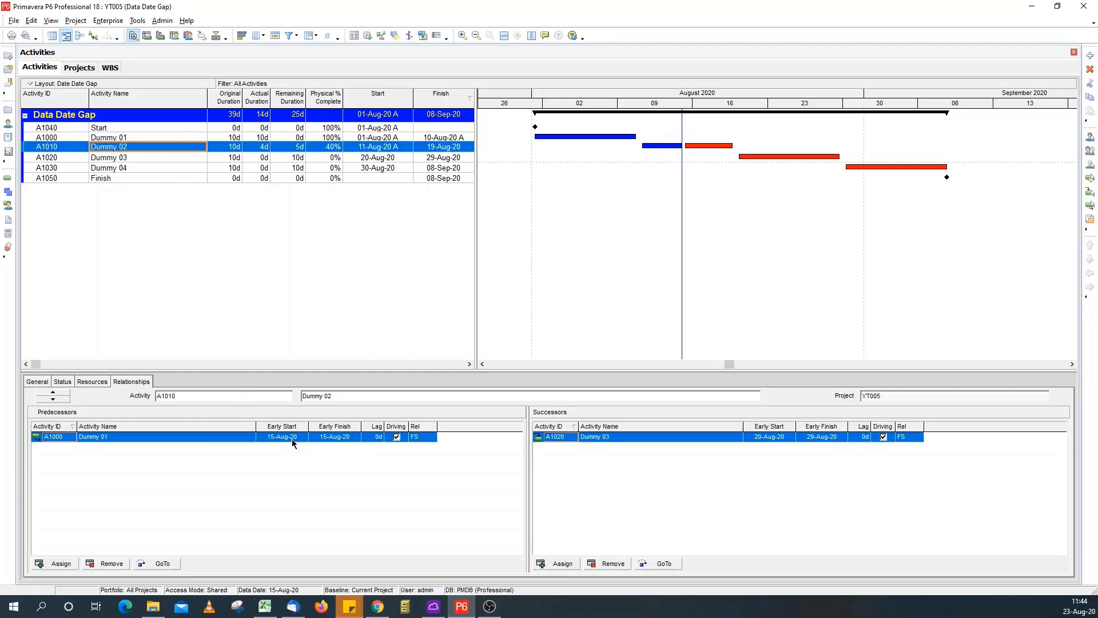
{"action": "mouse_move", "coordinate": [441, 499]}
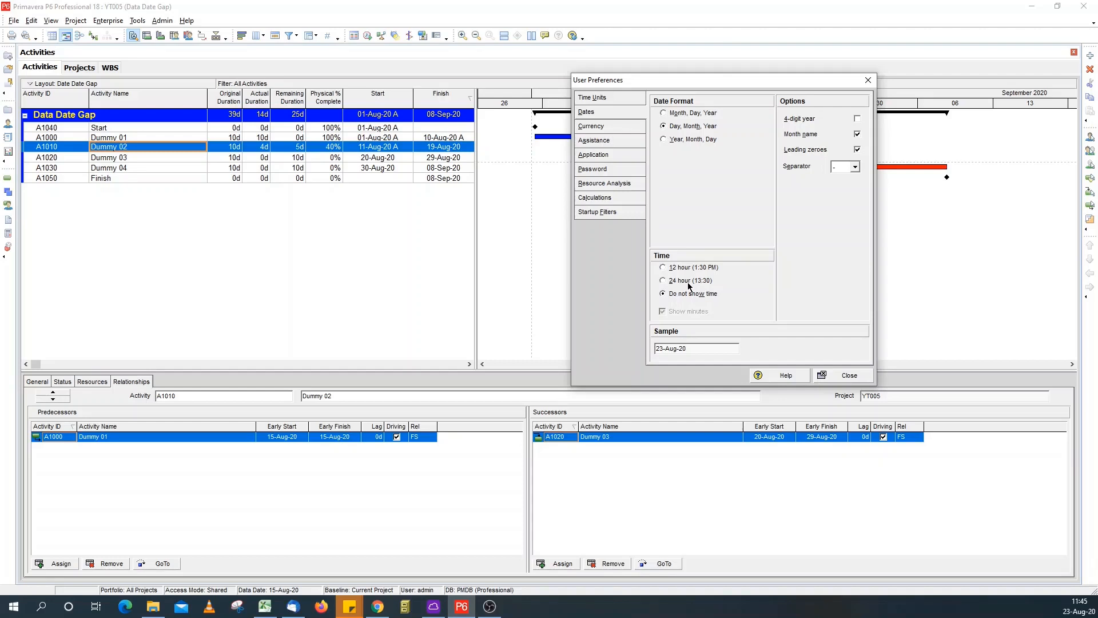
- Set the date preference to 24-hour (13:30) times with minutes and close
{"action": "left_click", "coordinate": [663, 280]}
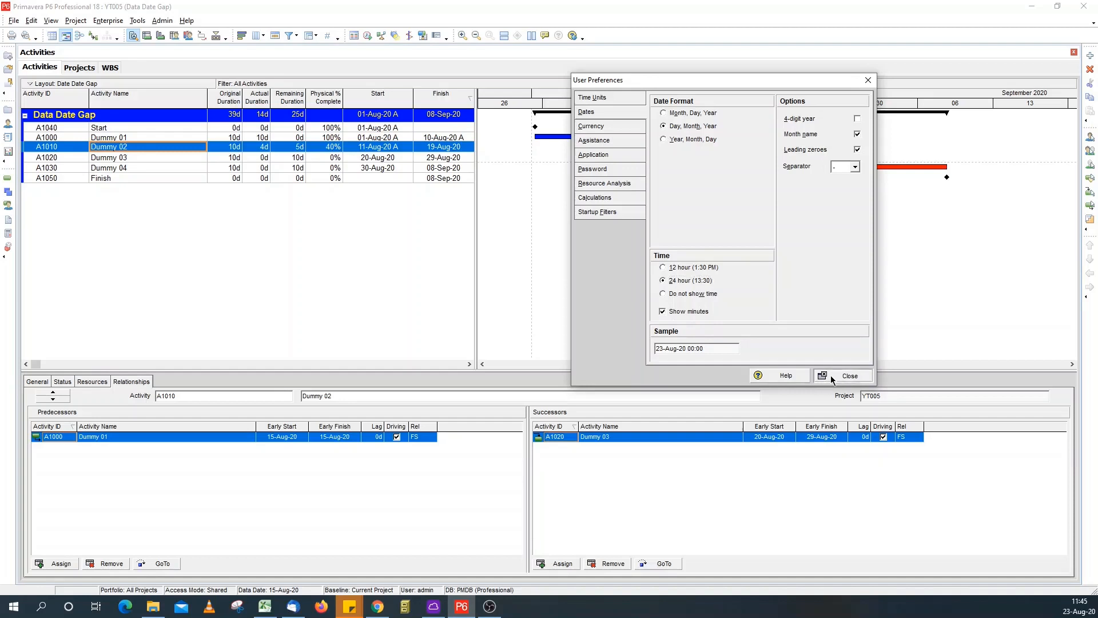
{"action": "left_click", "coordinate": [848, 375]}
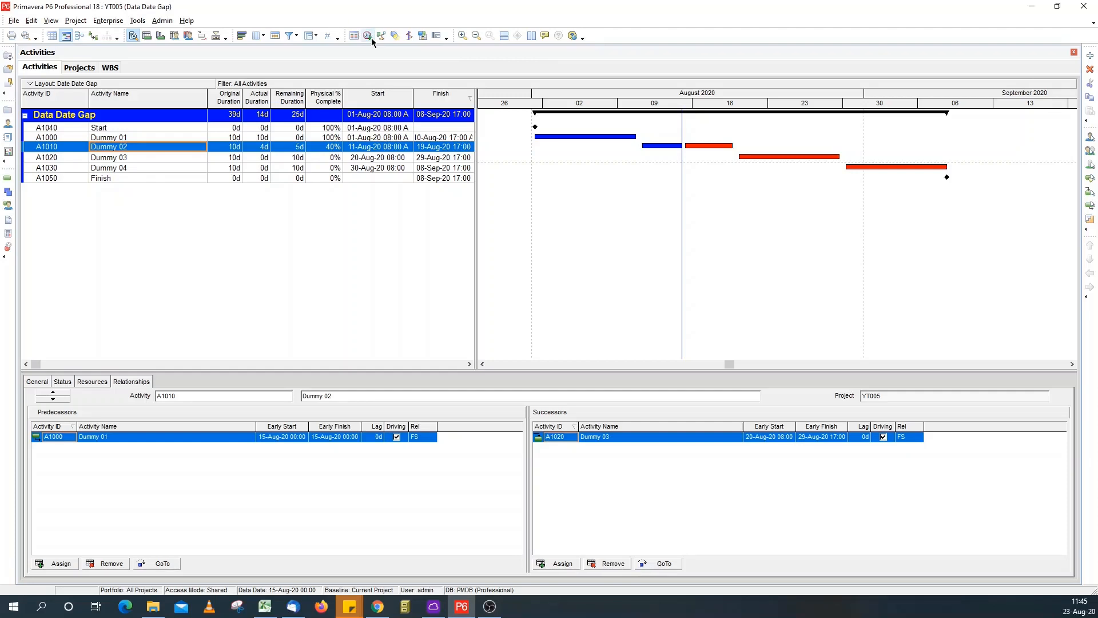
{"action": "mouse_move", "coordinate": [367, 35]}
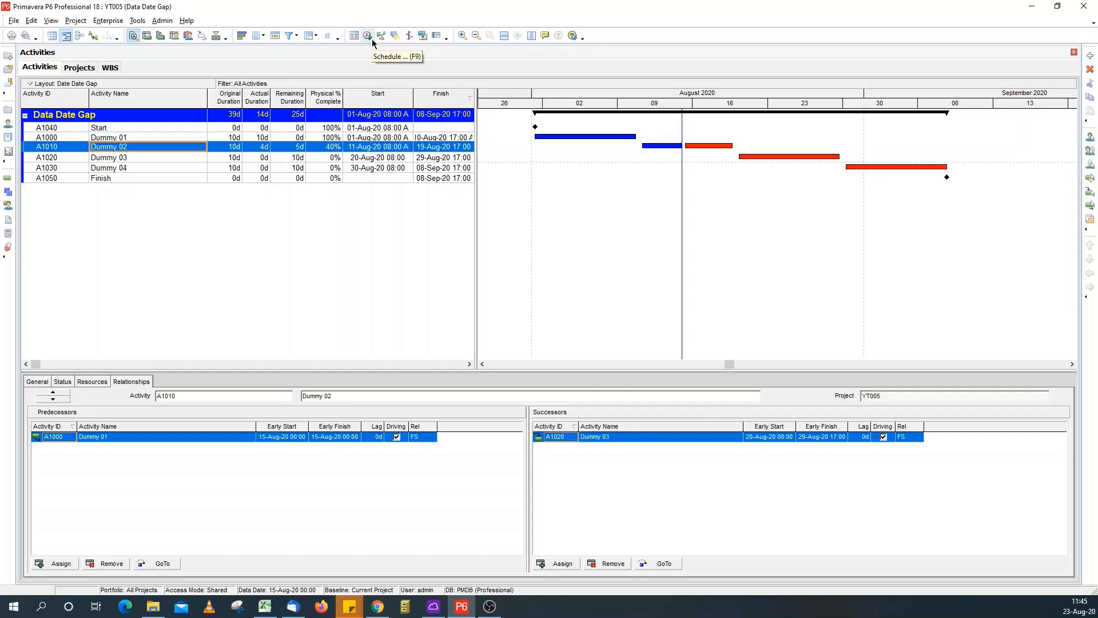
{"action": "mouse_move", "coordinate": [370, 40]}
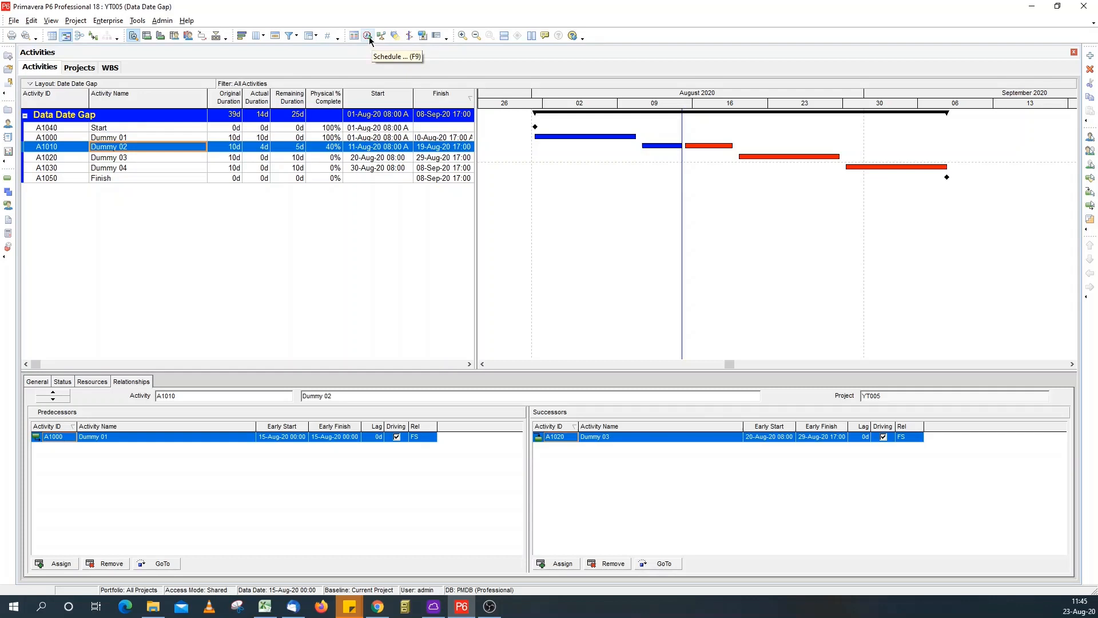
{"action": "mouse_move", "coordinate": [396, 209]}
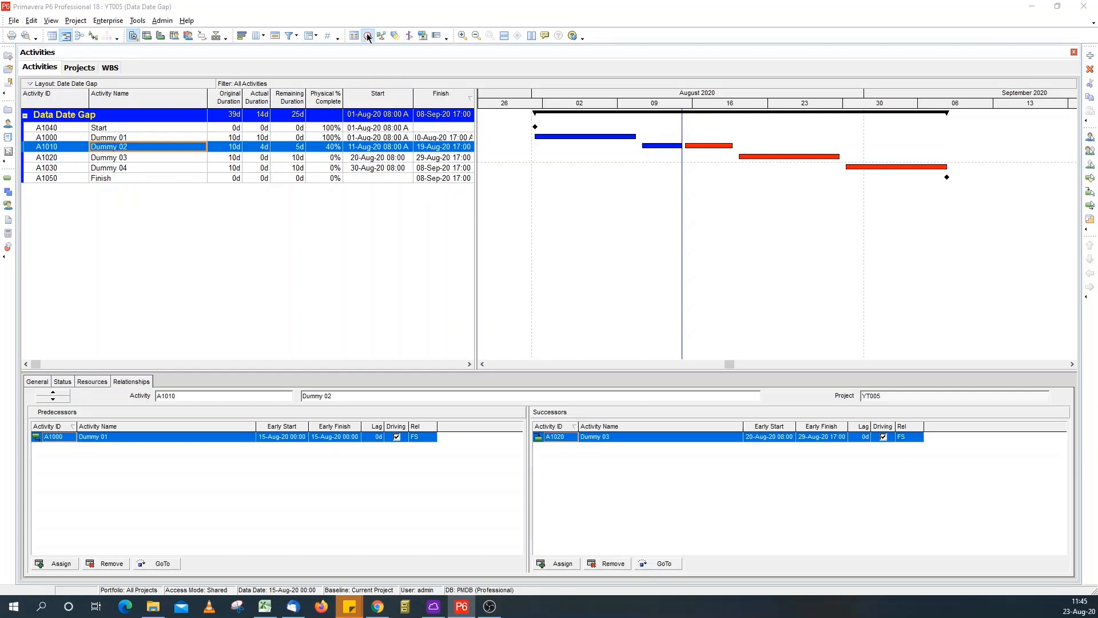
- Open the Schedule dialog from the toolbar, showing data date 15-Aug-20 00:00
{"action": "left_click", "coordinate": [367, 35]}
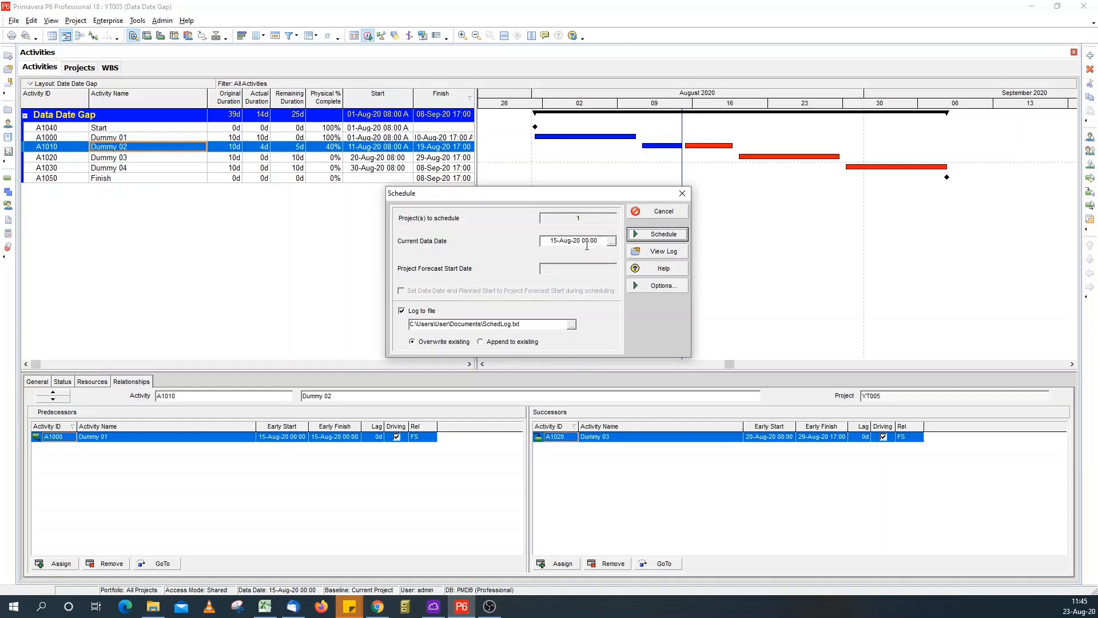
{"action": "mouse_move", "coordinate": [448, 131]}
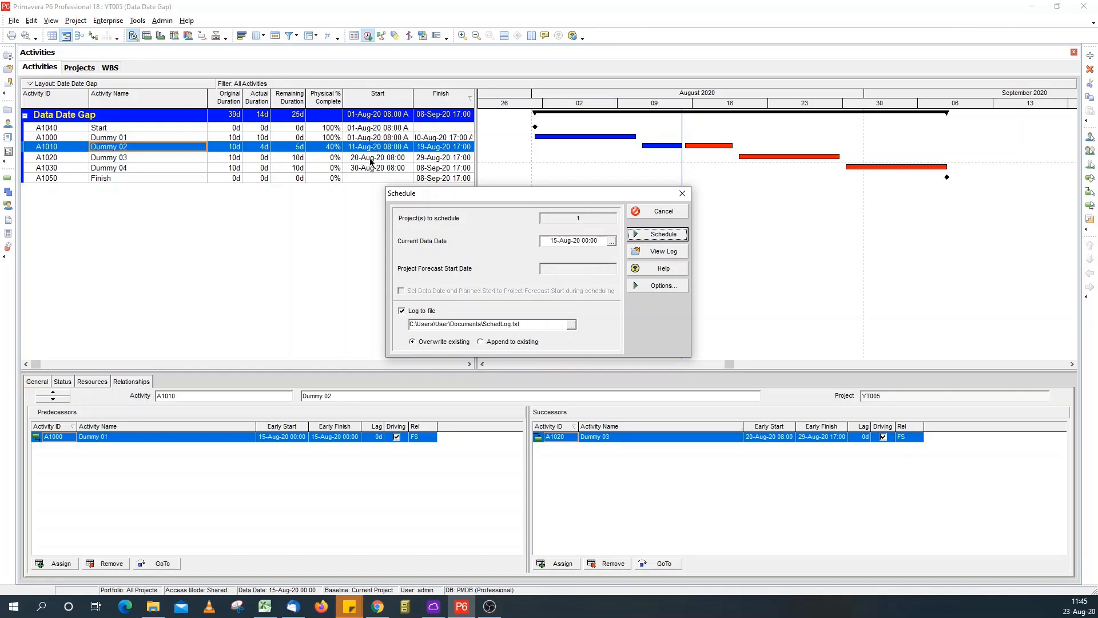
{"action": "mouse_move", "coordinate": [383, 163]}
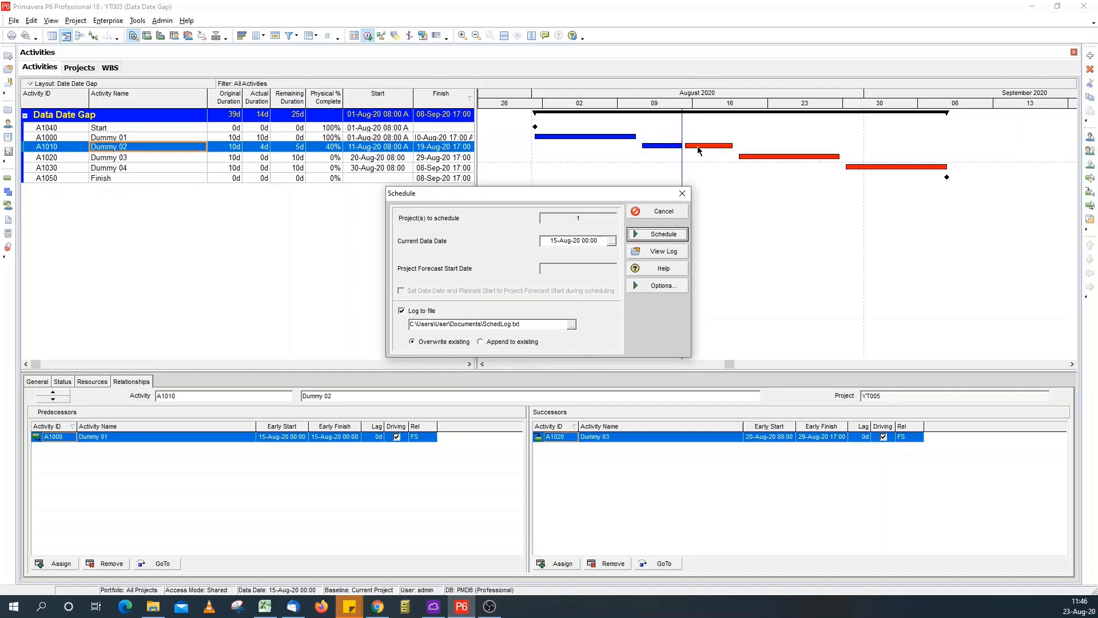
{"action": "mouse_move", "coordinate": [585, 252]}
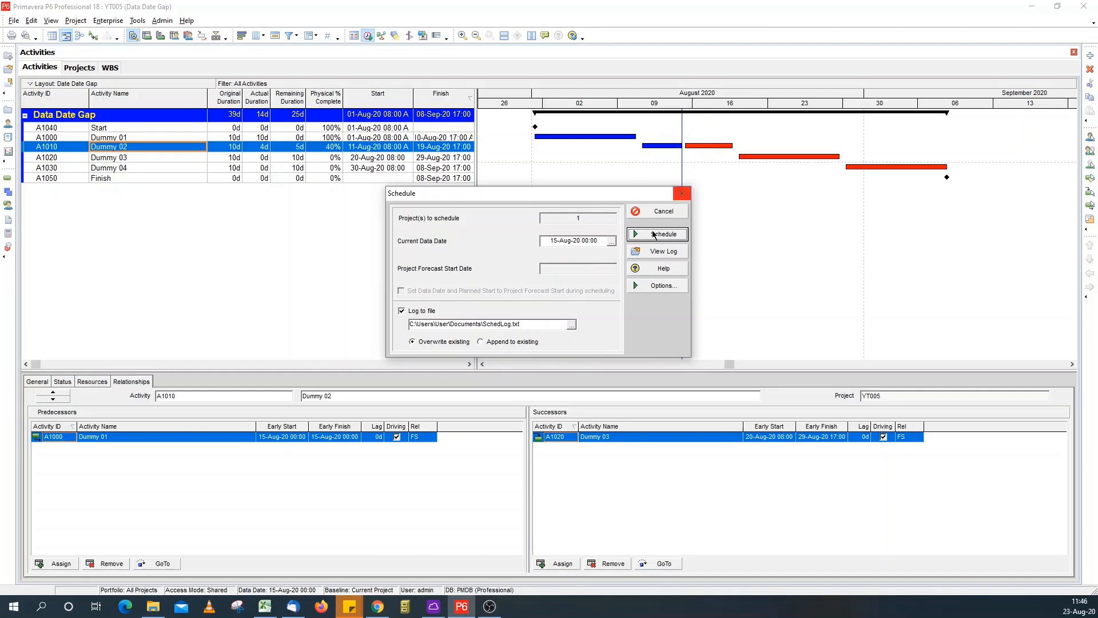
- Set the data date hour to 15-Aug-20 08:00 and reschedule the project
{"action": "left_click", "coordinate": [610, 240]}
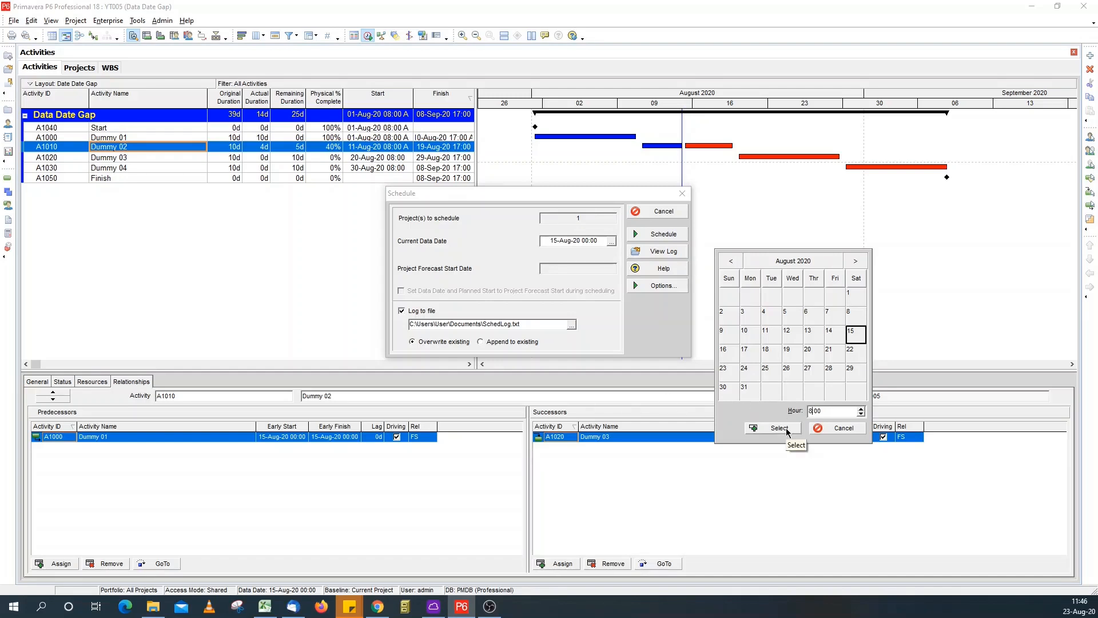
{"action": "left_click", "coordinate": [779, 427]}
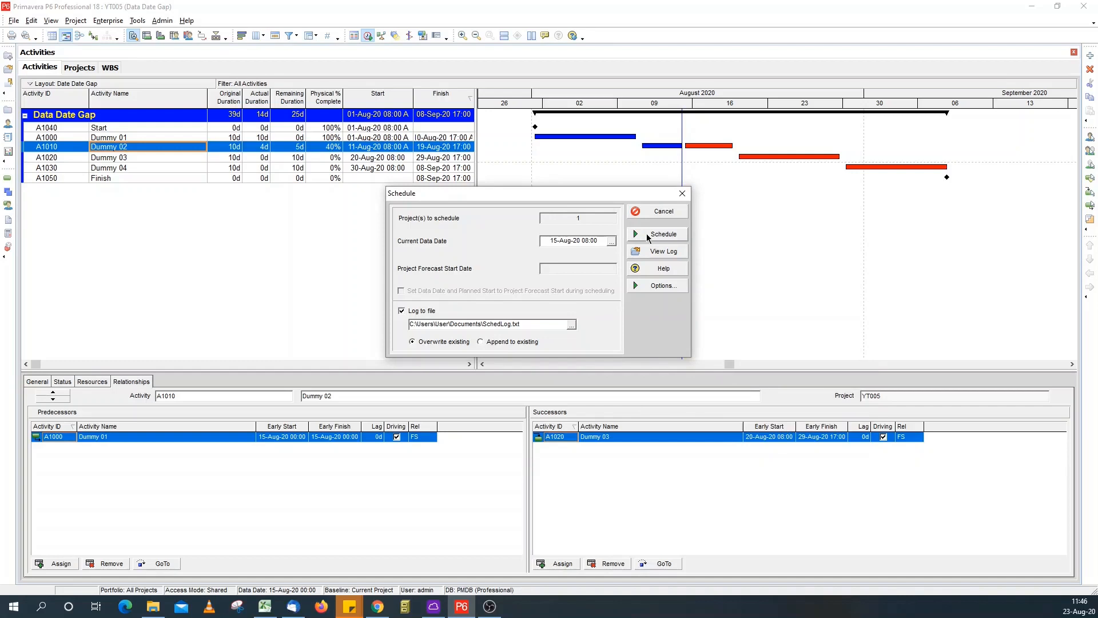
{"action": "left_click", "coordinate": [661, 234]}
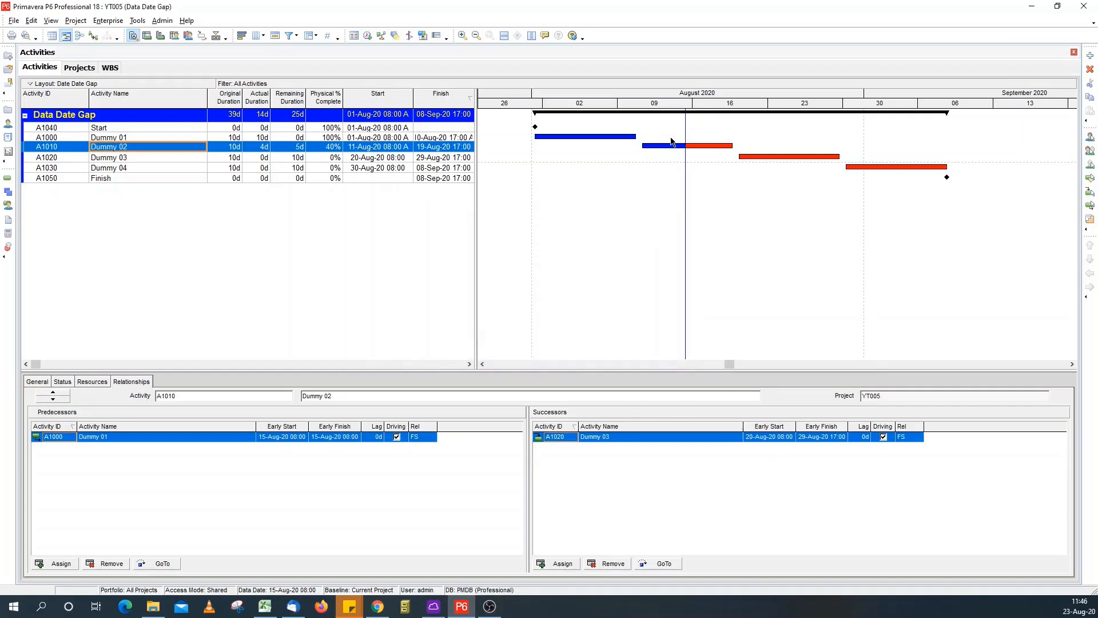
{"action": "mouse_move", "coordinate": [729, 193]}
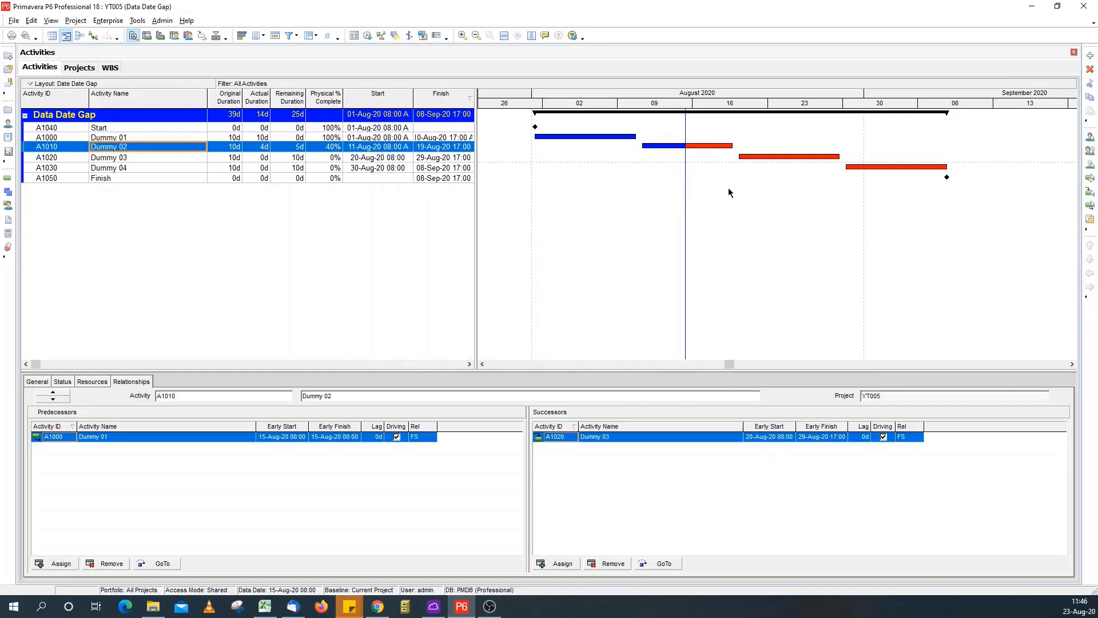
{"action": "left_click", "coordinate": [31, 20]}
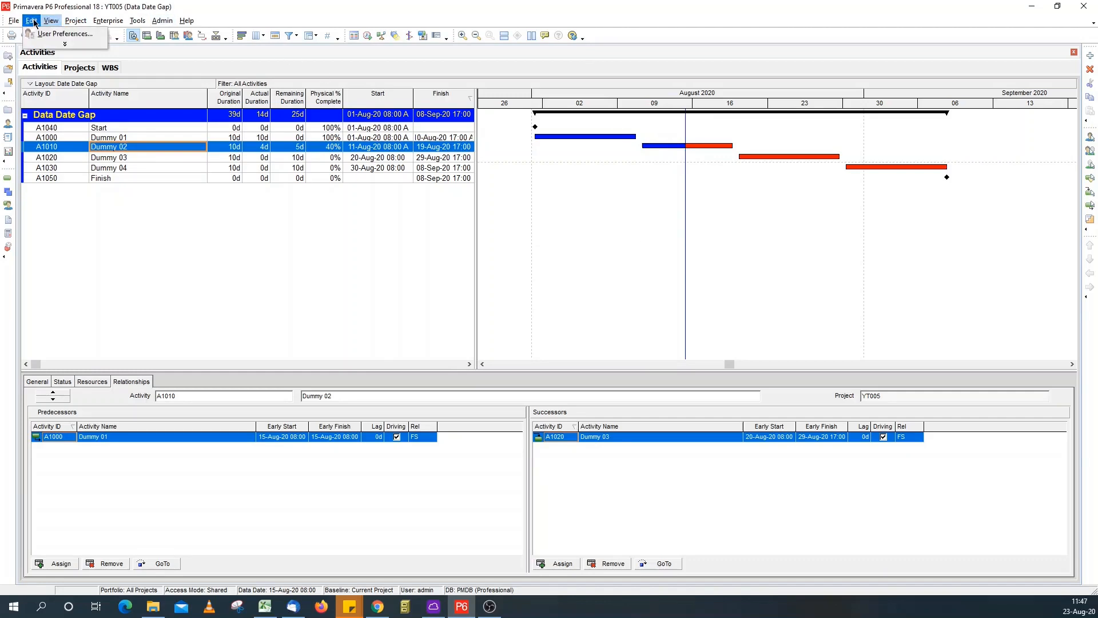
- Set the Dates user preference to 'Do not show time' and close
{"action": "left_click", "coordinate": [65, 34]}
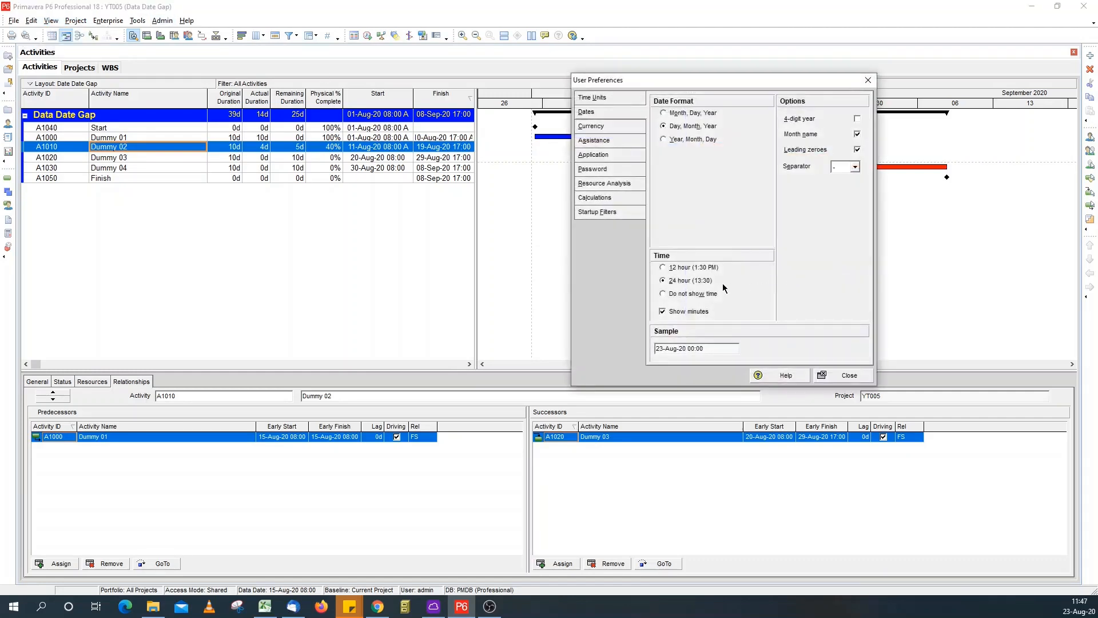
{"action": "left_click", "coordinate": [662, 293]}
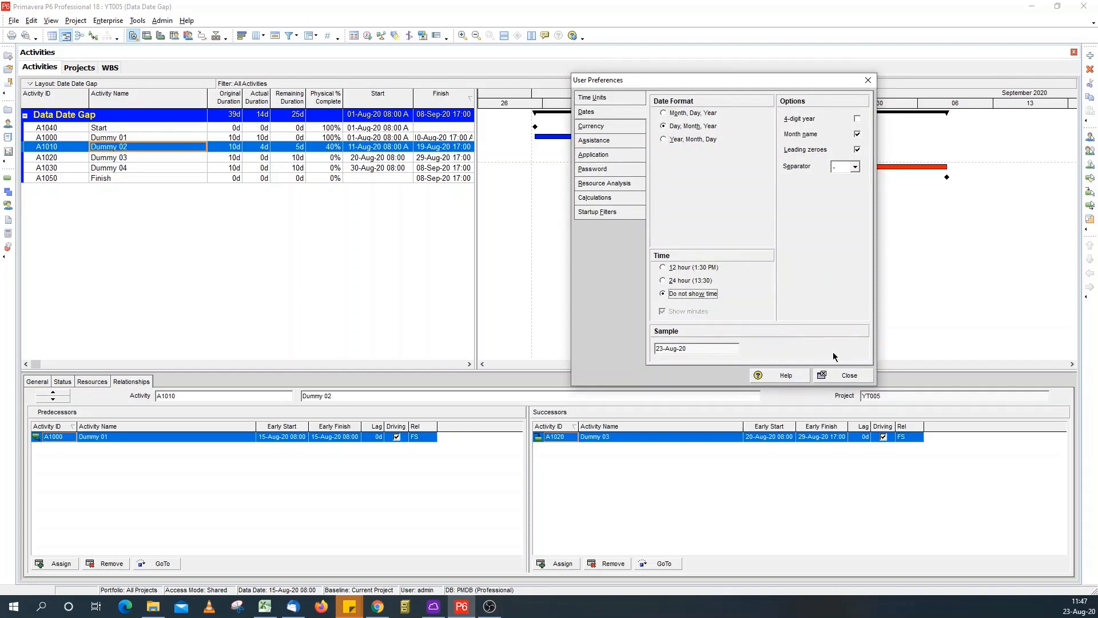
{"action": "left_click", "coordinate": [848, 375]}
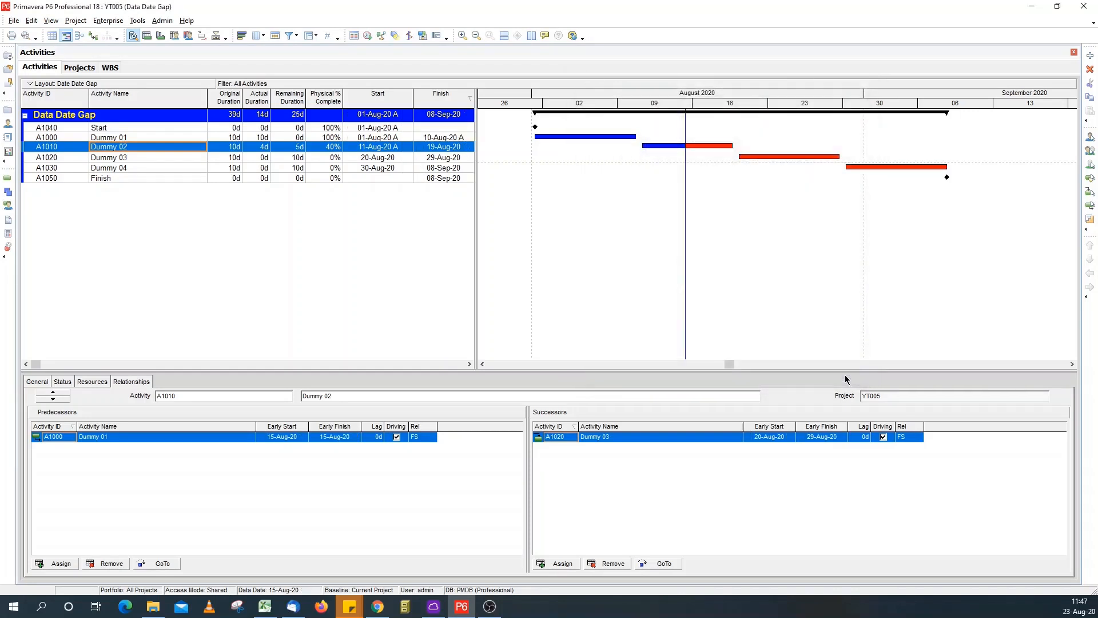
{"action": "mouse_move", "coordinate": [810, 352]}
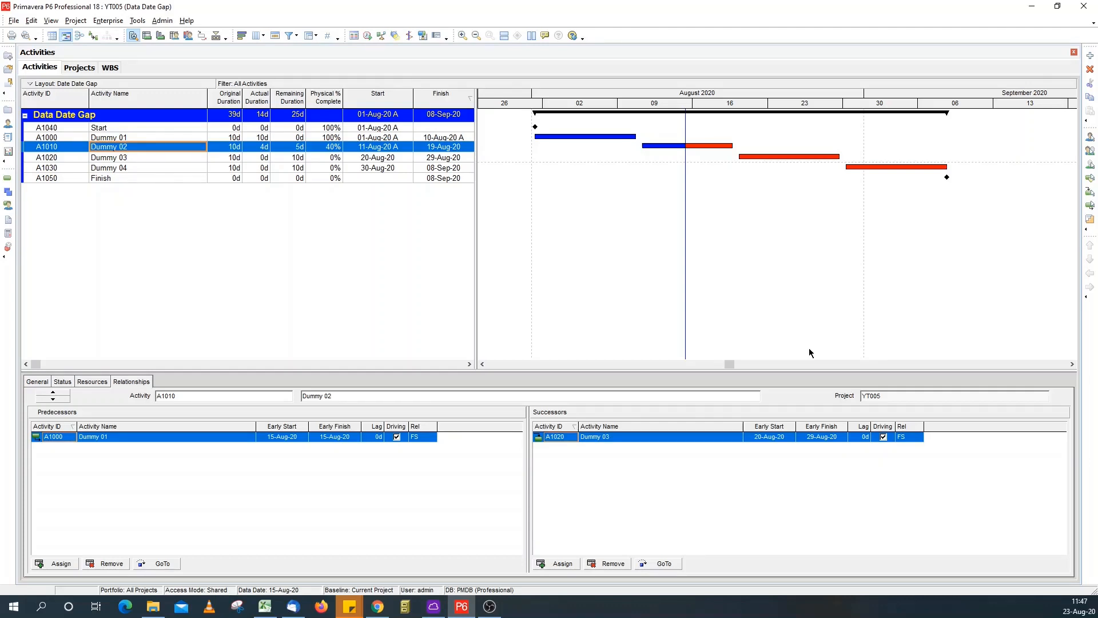
{"action": "mouse_move", "coordinate": [667, 359]}
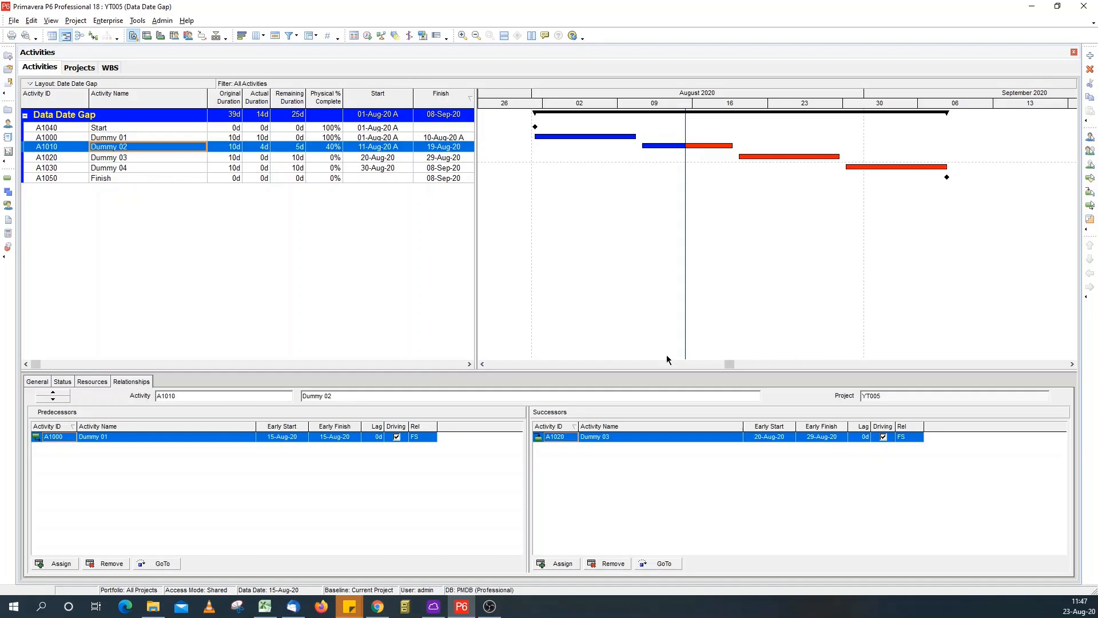
{"action": "mouse_move", "coordinate": [334, 290]}
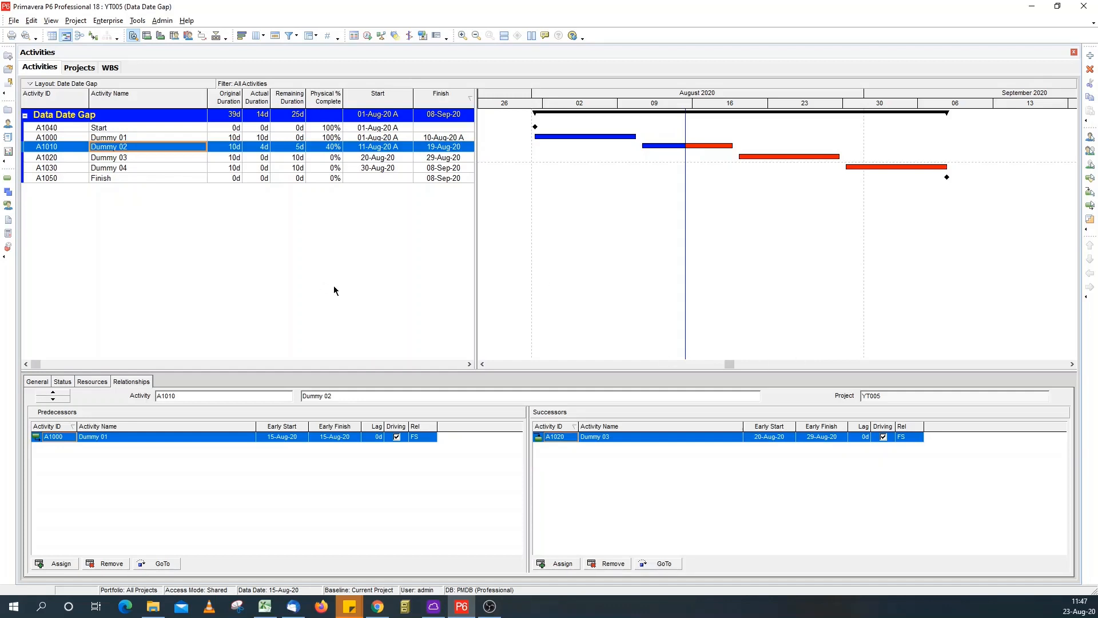
{"action": "mouse_move", "coordinate": [340, 504]}
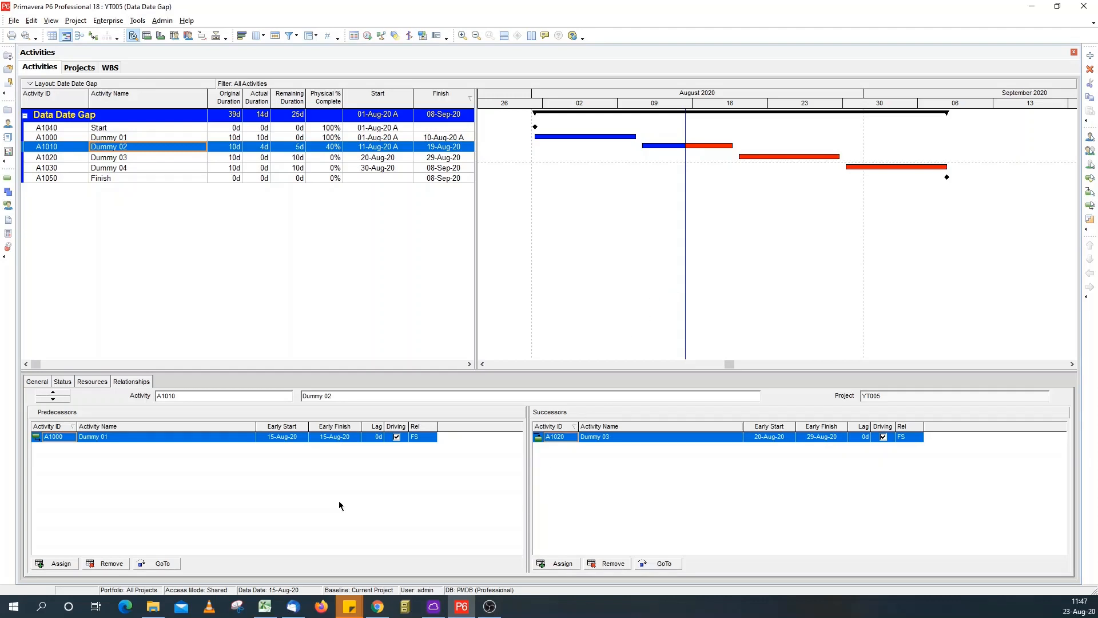